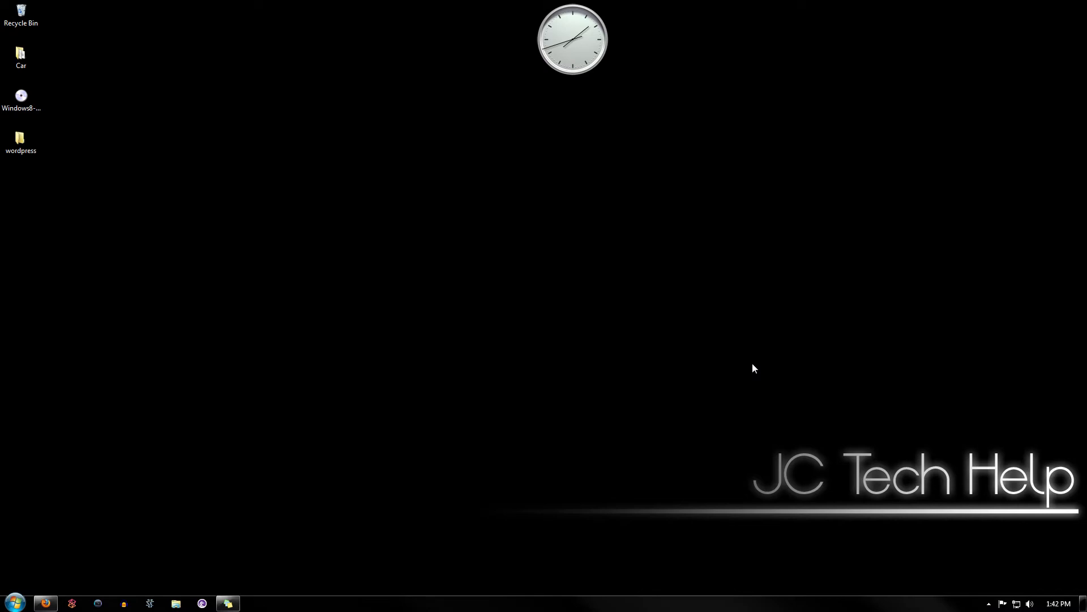
pyautogui.moveTo(727, 360)
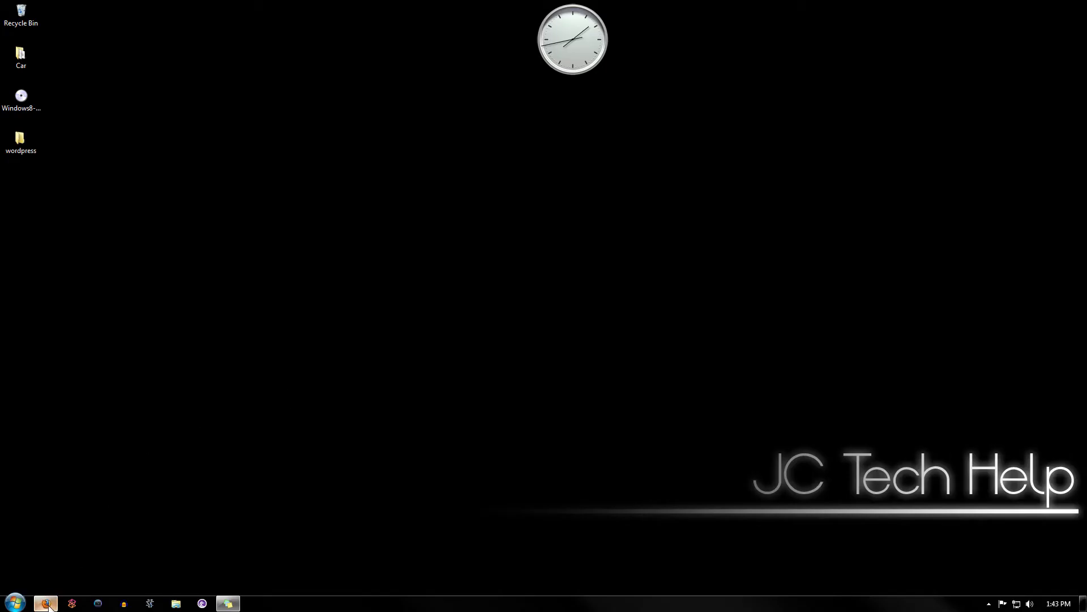
# Step: Return to the desktop and search the Start menu for "file" to list FileZilla
pyautogui.click(45, 603)
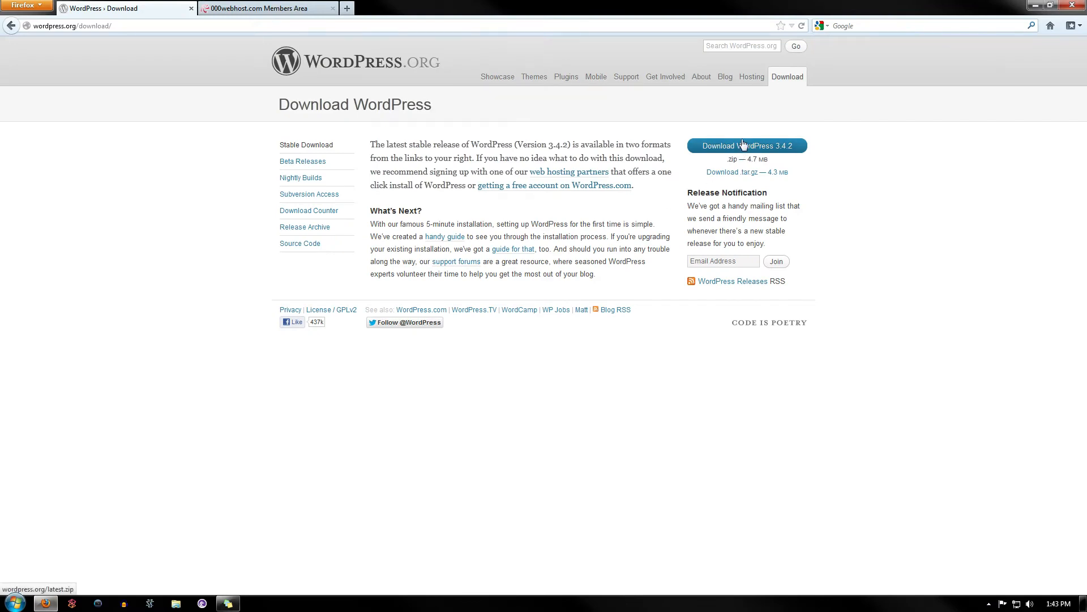
pyautogui.click(745, 145)
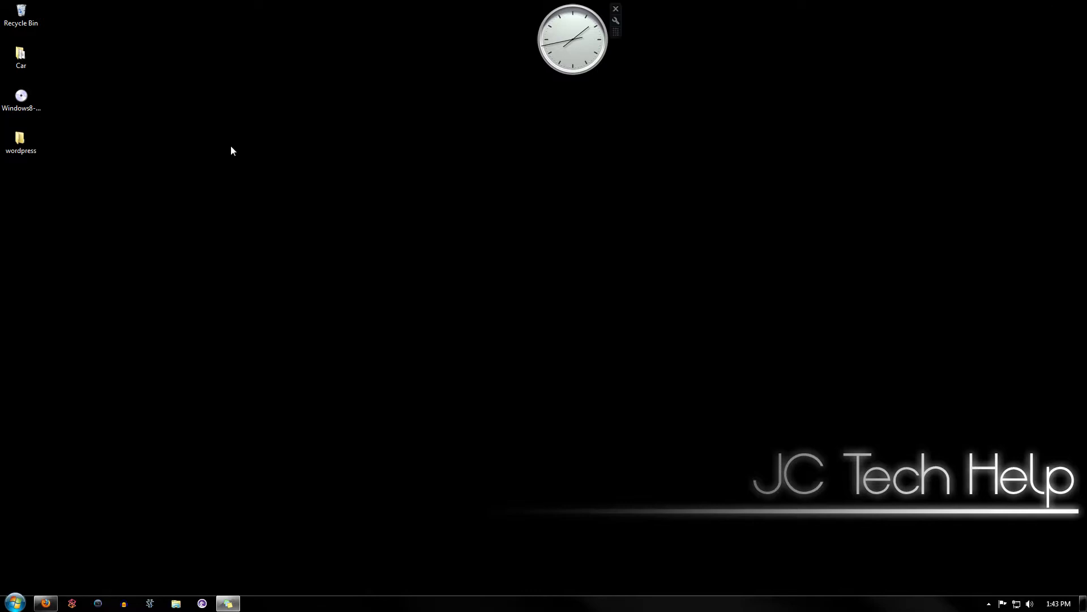
pyautogui.click(20, 137)
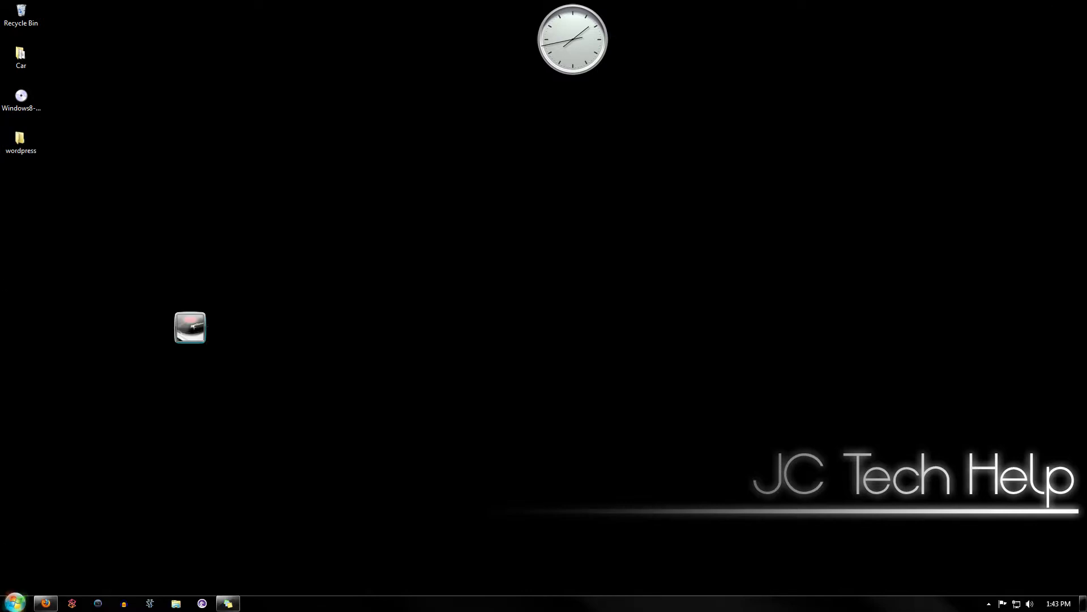
pyautogui.write('file')
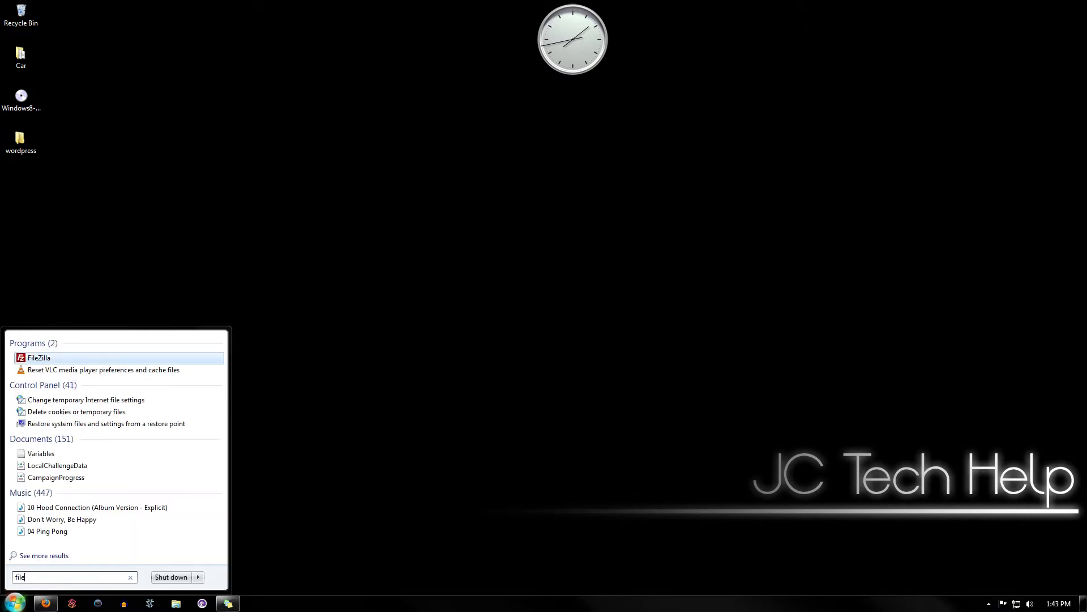
# Step: Connect FileZilla to the Shoe Mazz server and select all local wordpress files for upload to public_html
pyautogui.click(39, 357)
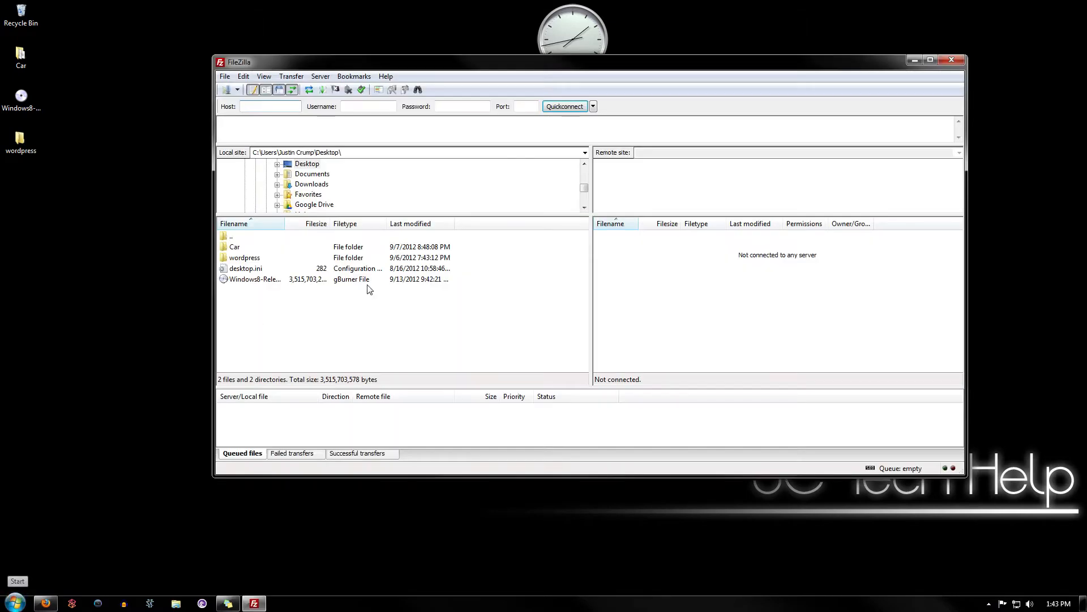
pyautogui.click(361, 90)
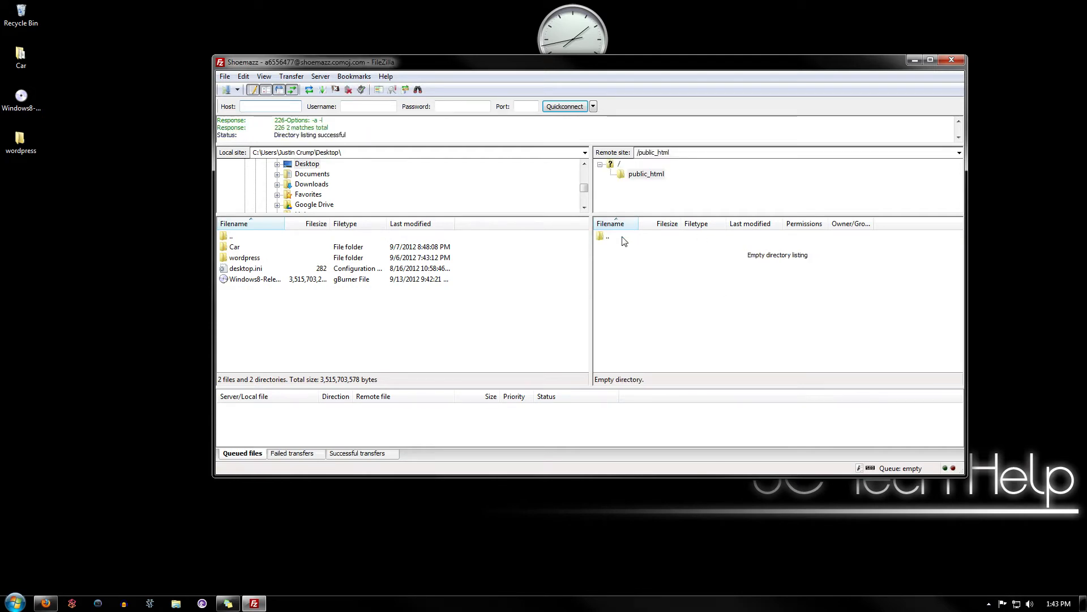
pyautogui.moveTo(638, 369)
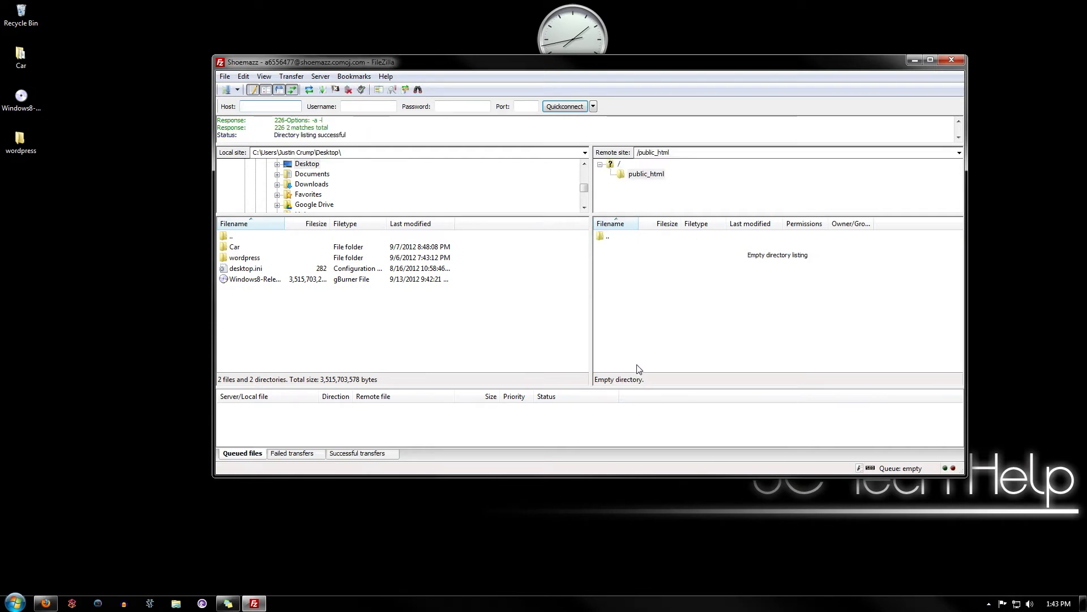
pyautogui.click(245, 257)
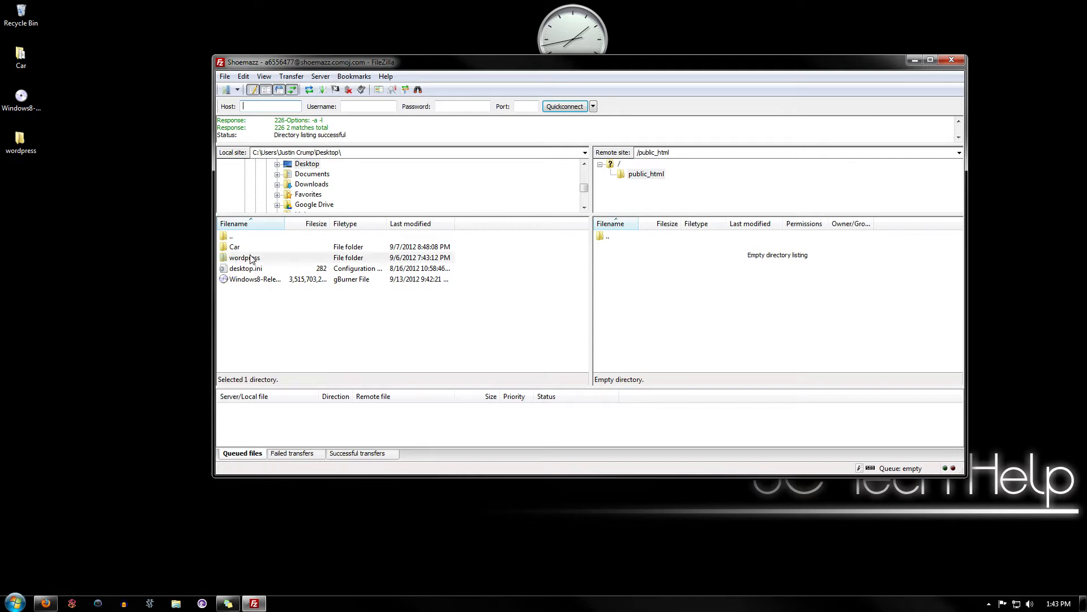
pyautogui.doubleClick(244, 257)
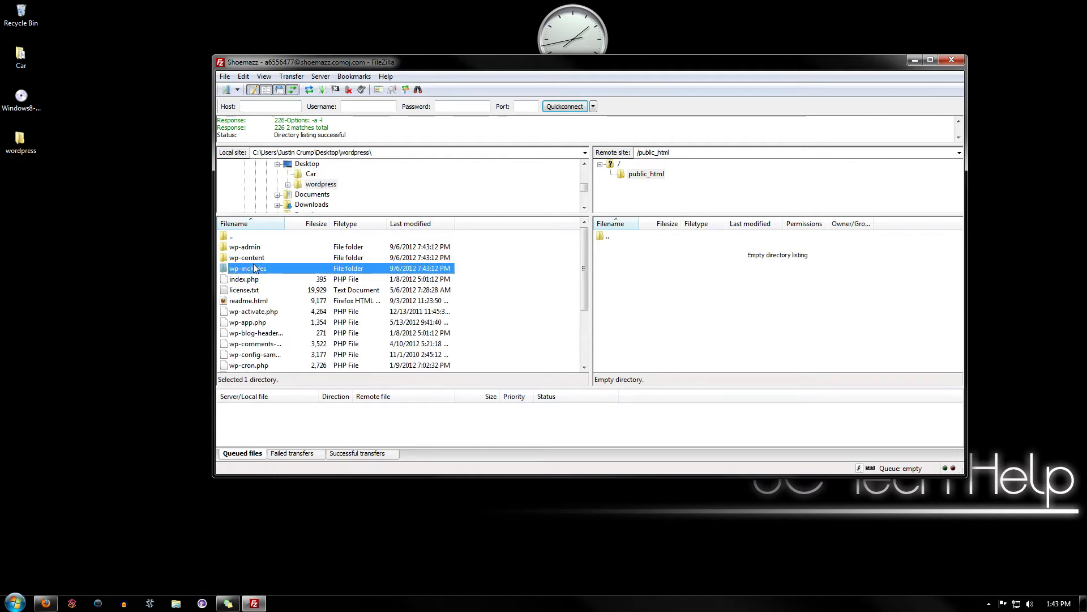
pyautogui.press('ctrl+a')
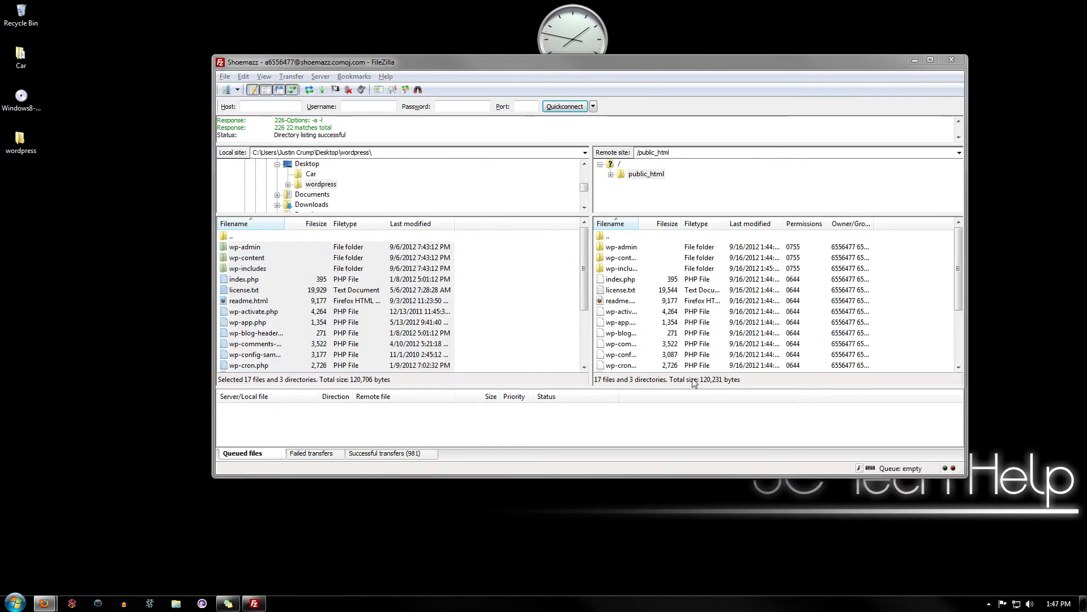
pyautogui.moveTo(950, 60)
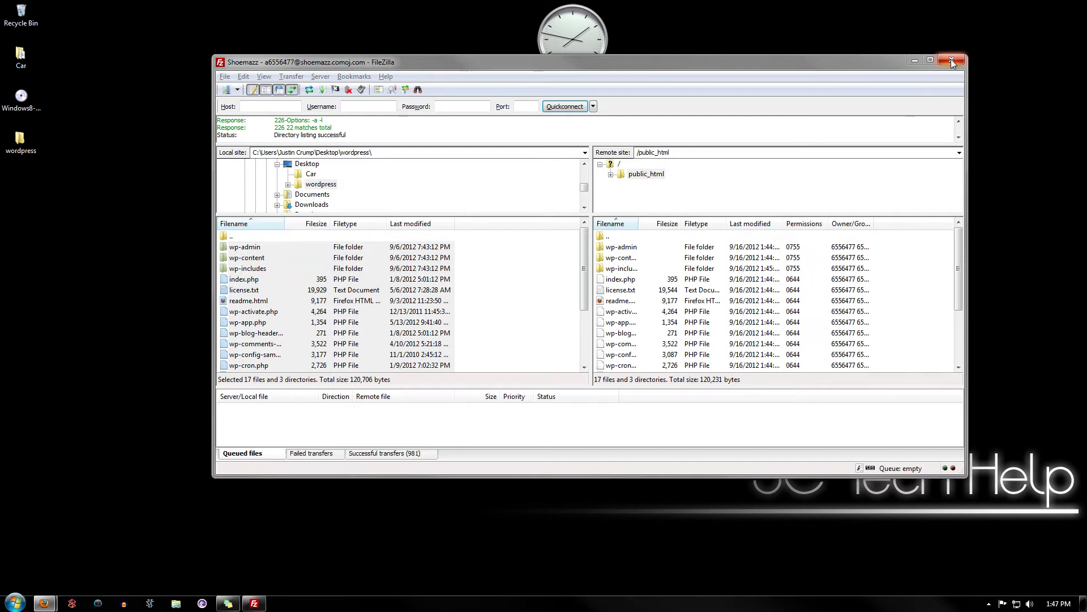
# Step: Leave FileZilla and reach the MySQL management page in the 000webhost members area
pyautogui.click(949, 59)
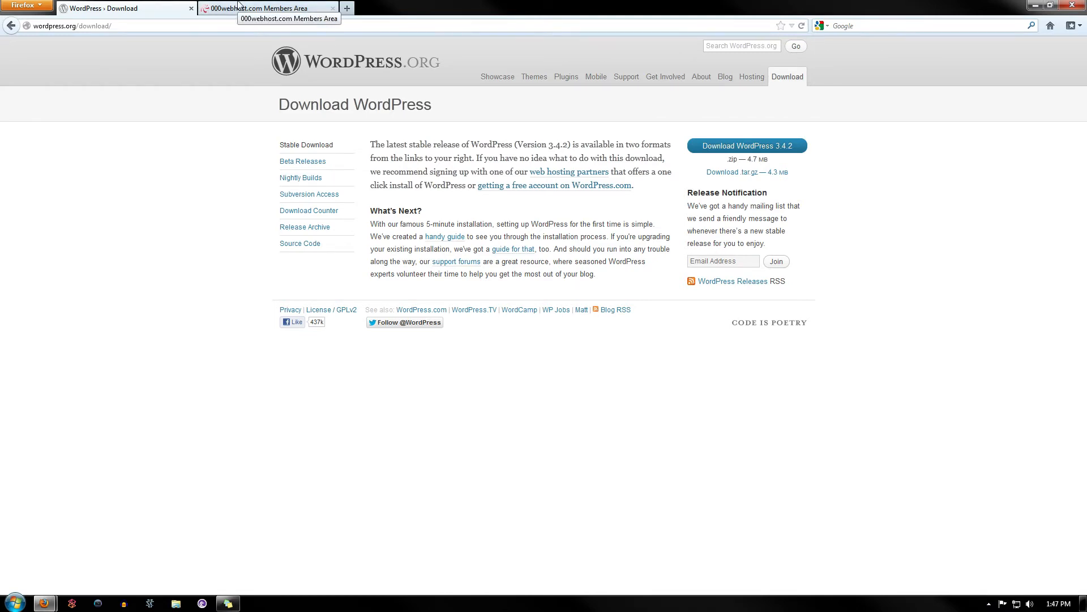
pyautogui.click(263, 7)
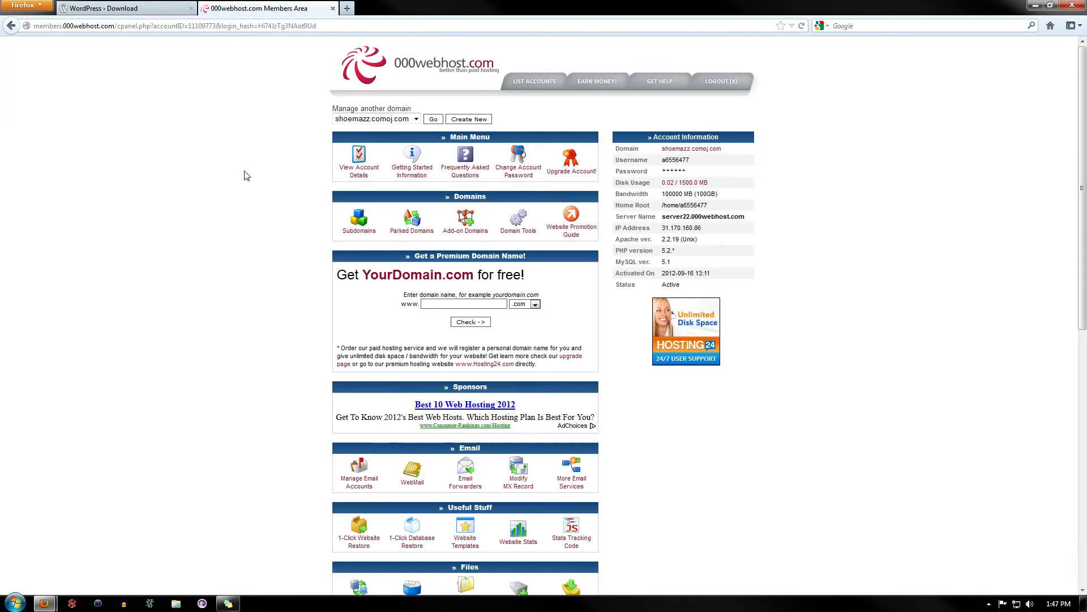
pyautogui.scroll(-3)
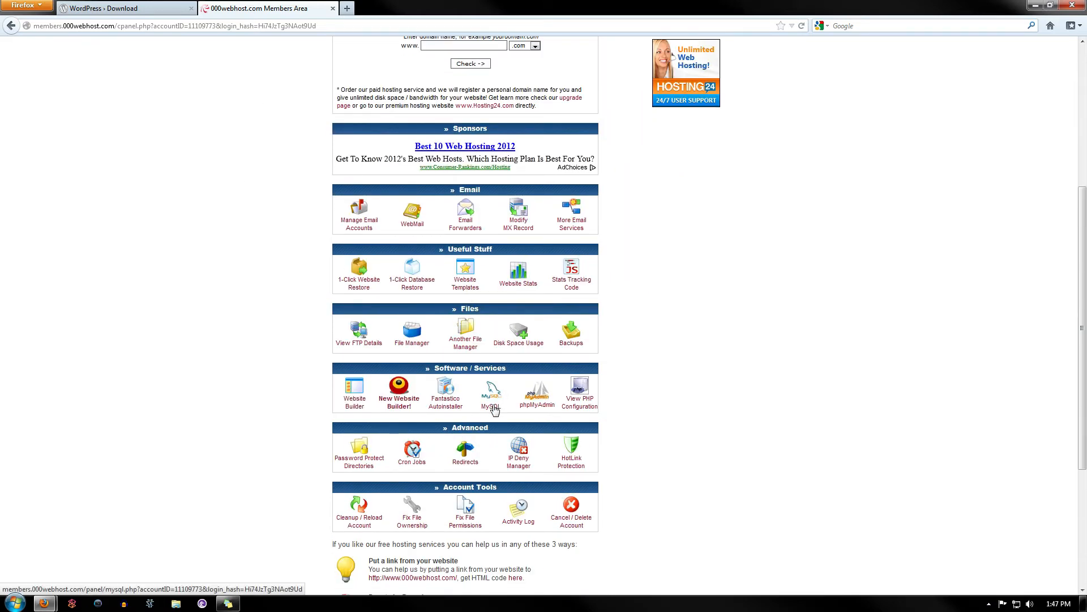
pyautogui.click(492, 387)
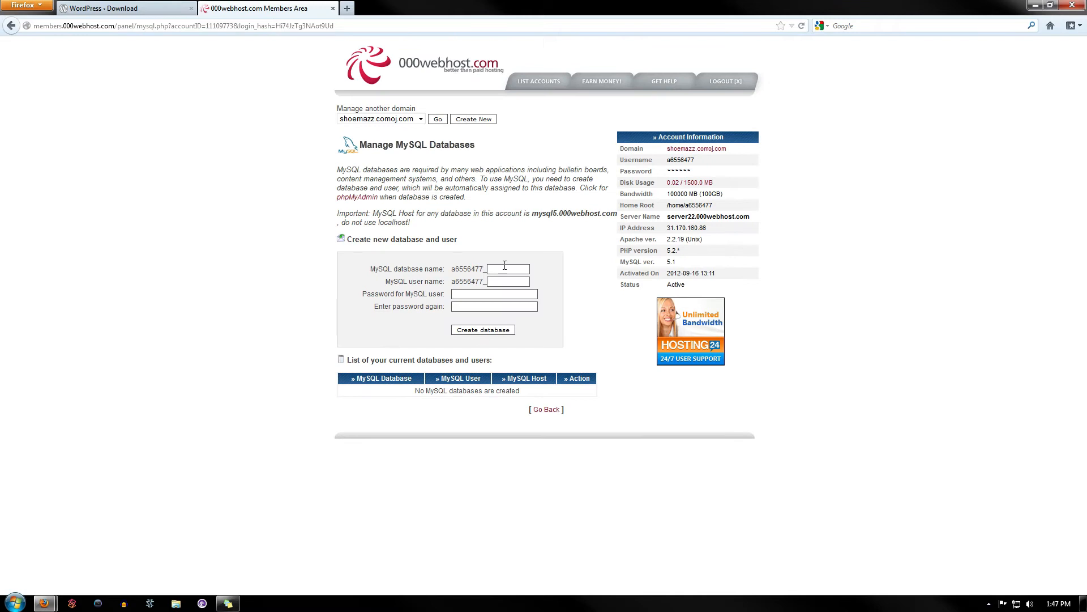
# Step: Create database a6556477_word with matching user a6556477_word and a password
pyautogui.write('word')
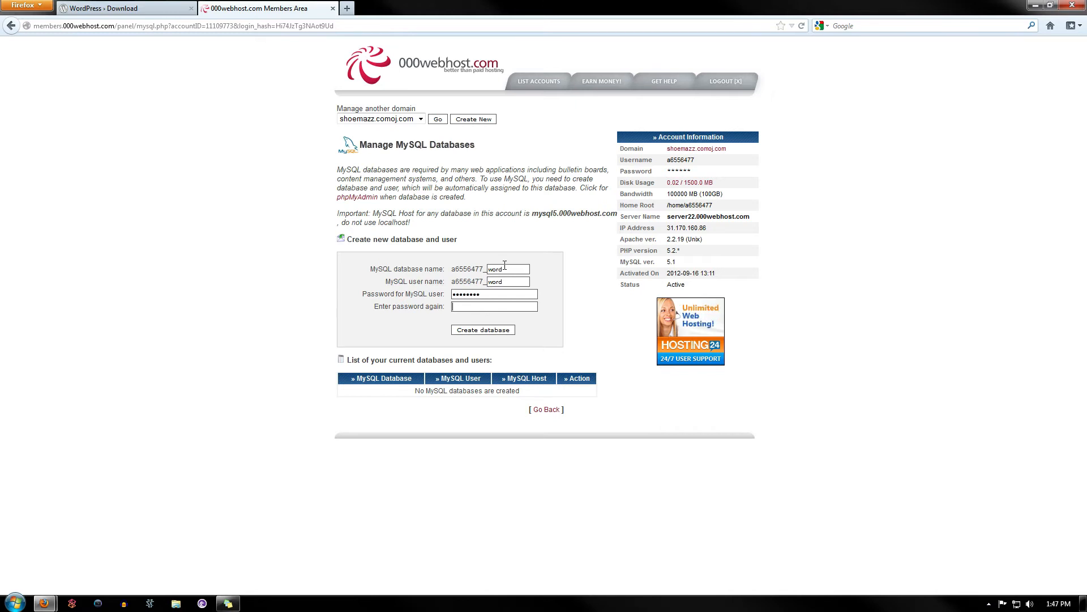
pyautogui.write('••••••••')
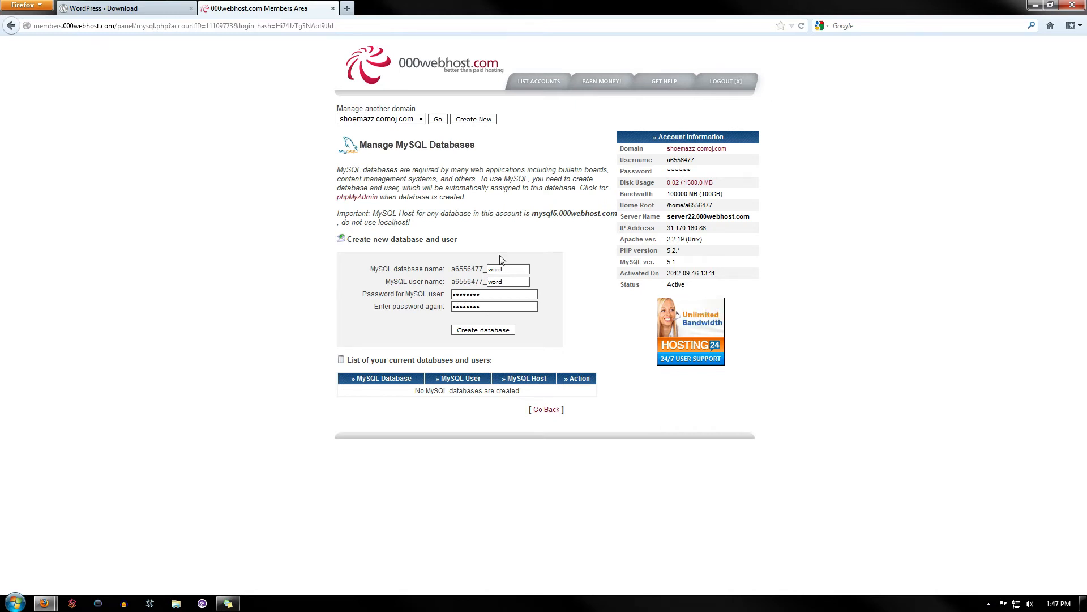
pyautogui.click(482, 330)
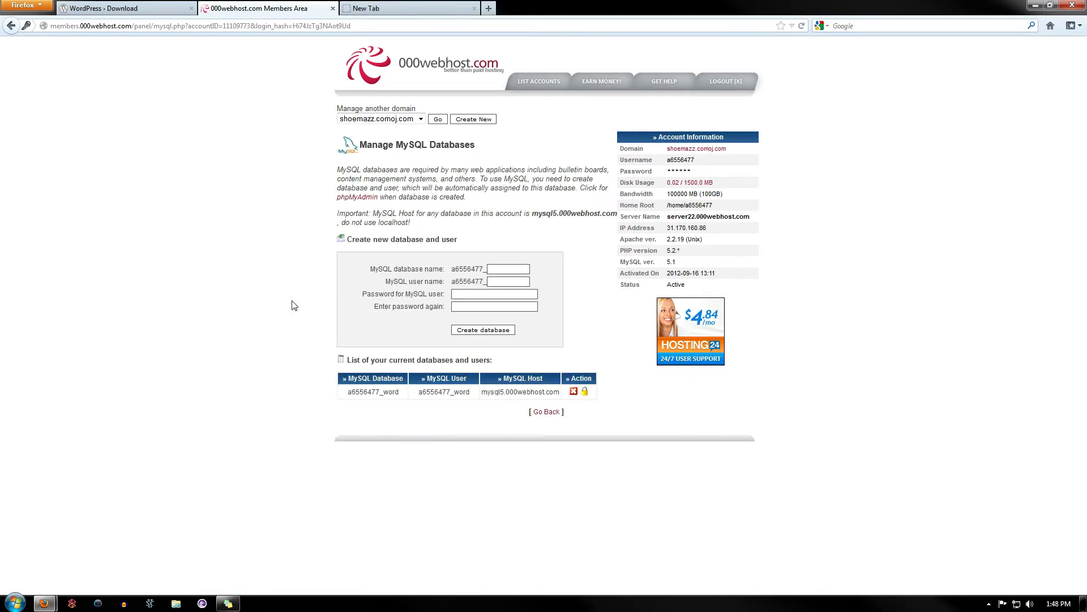
# Step: Visit shoemazz.comoj.com and start the configuration file setup through to the database details form
pyautogui.click(392, 8)
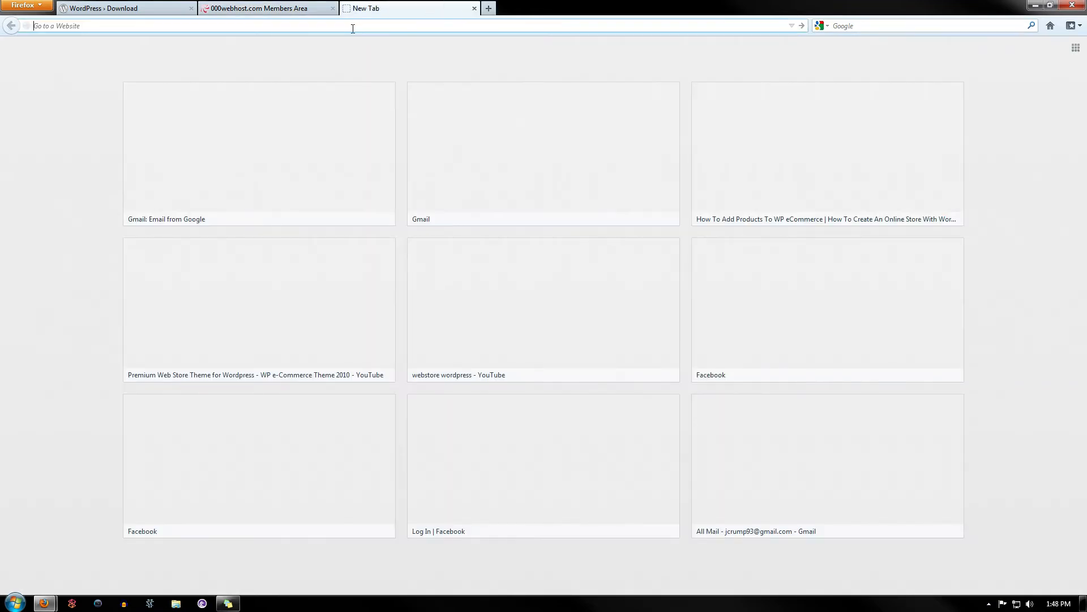
pyautogui.write('shoemazz.comoj.com')
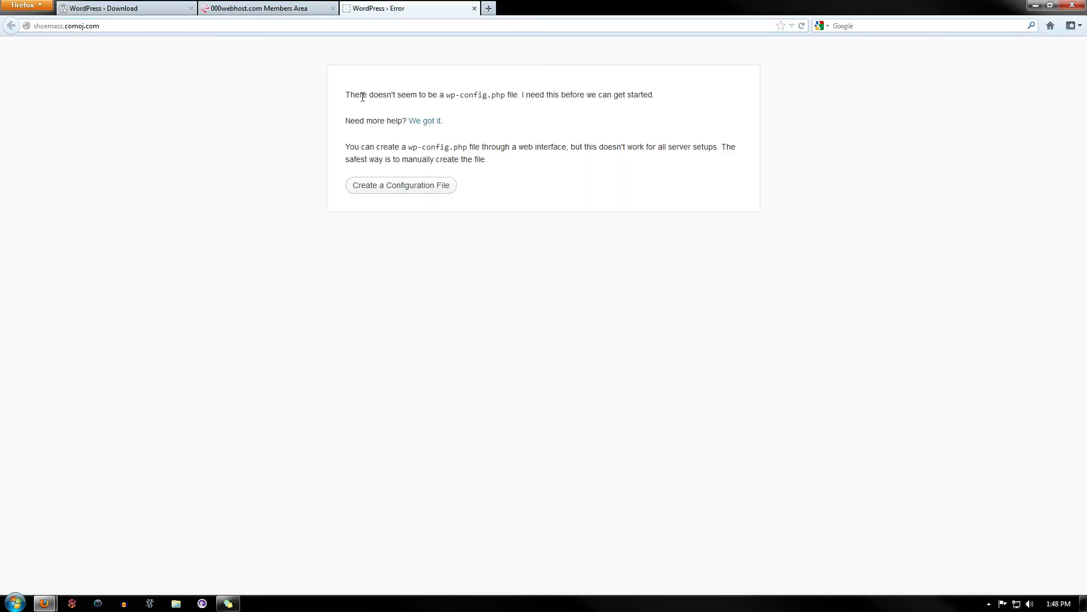
pyautogui.click(401, 186)
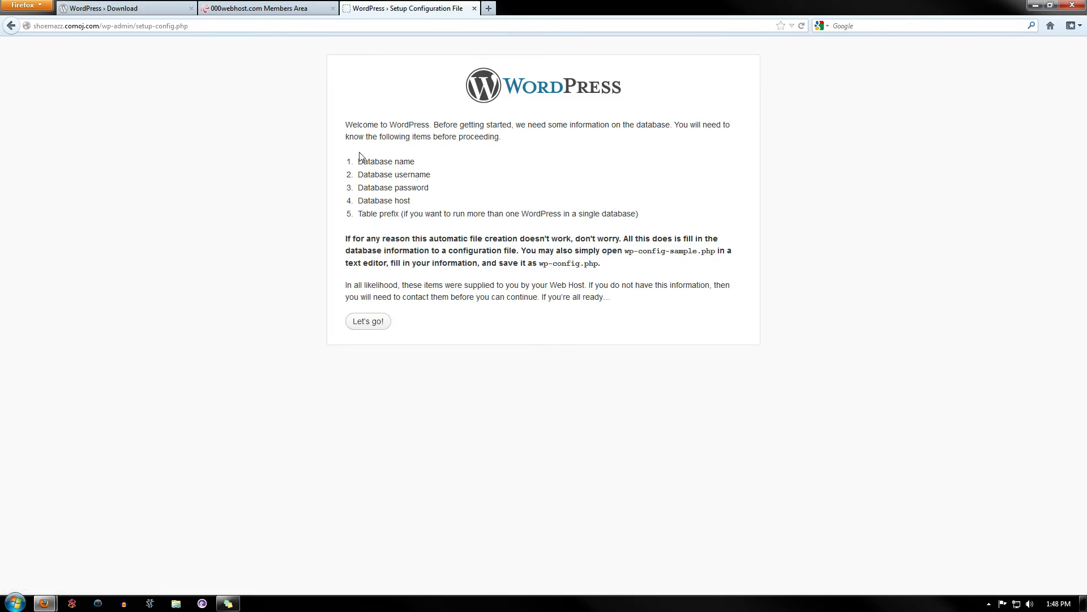
pyautogui.moveTo(379, 324)
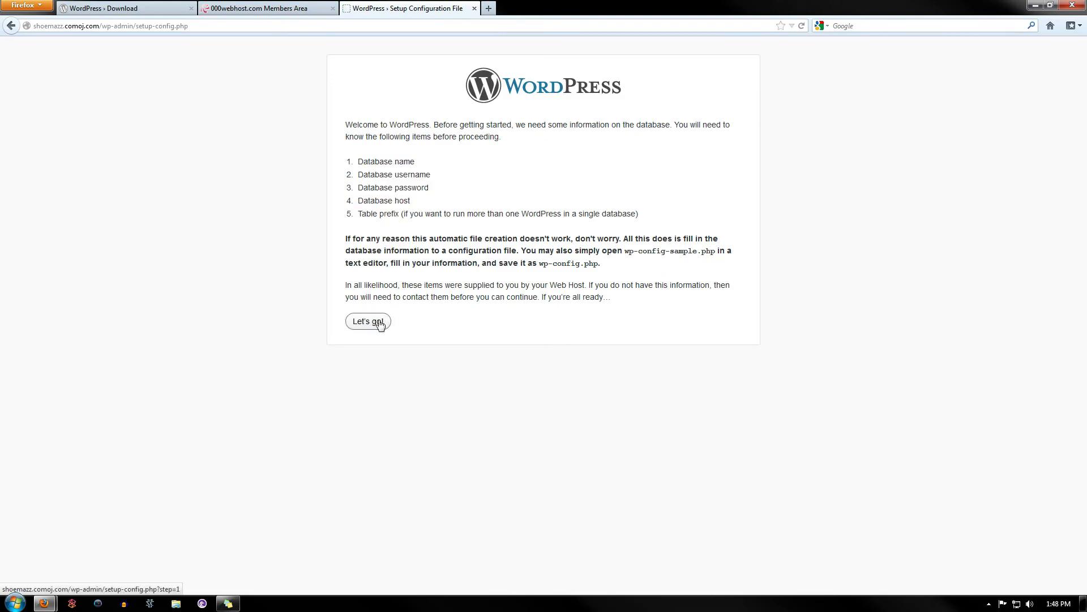
pyautogui.click(367, 322)
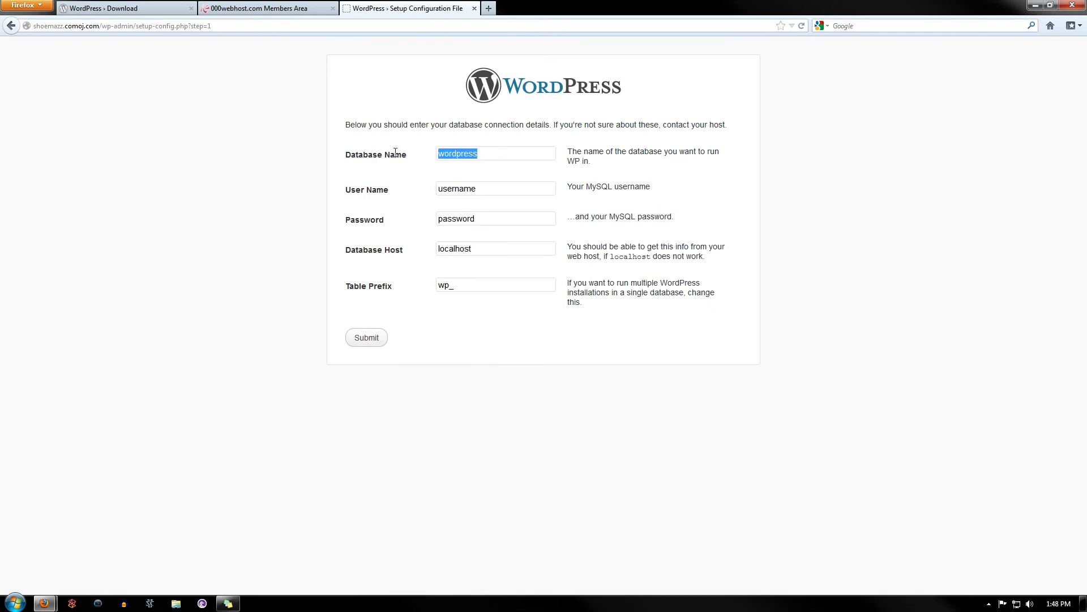
# Step: Copy the database name a6556477_word from 000webhost into the WordPress form
pyautogui.click(264, 8)
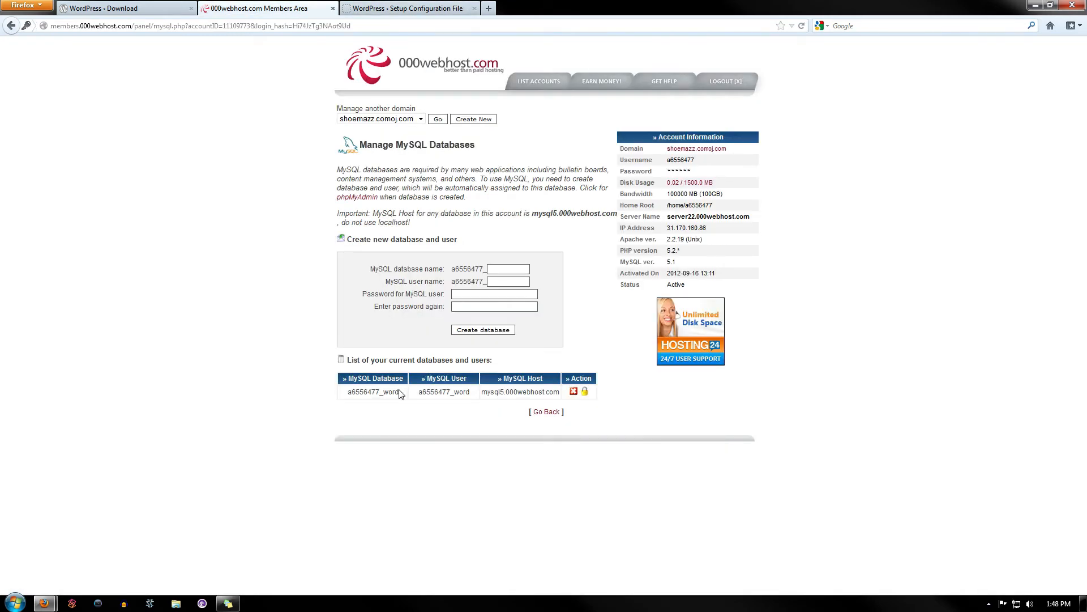
pyautogui.doubleClick(372, 392)
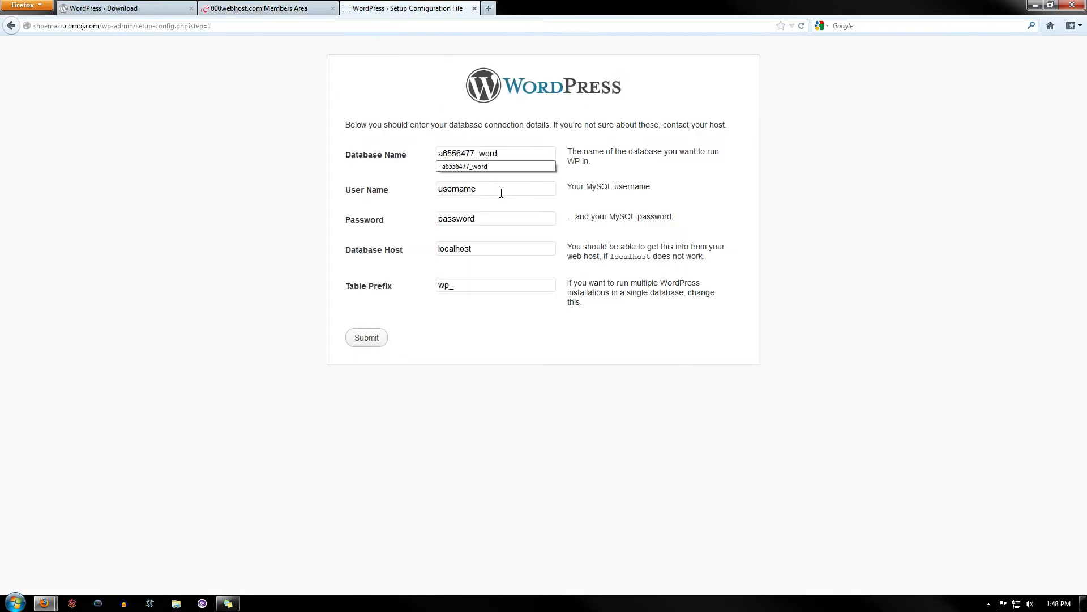
pyautogui.write('a6556477_word')
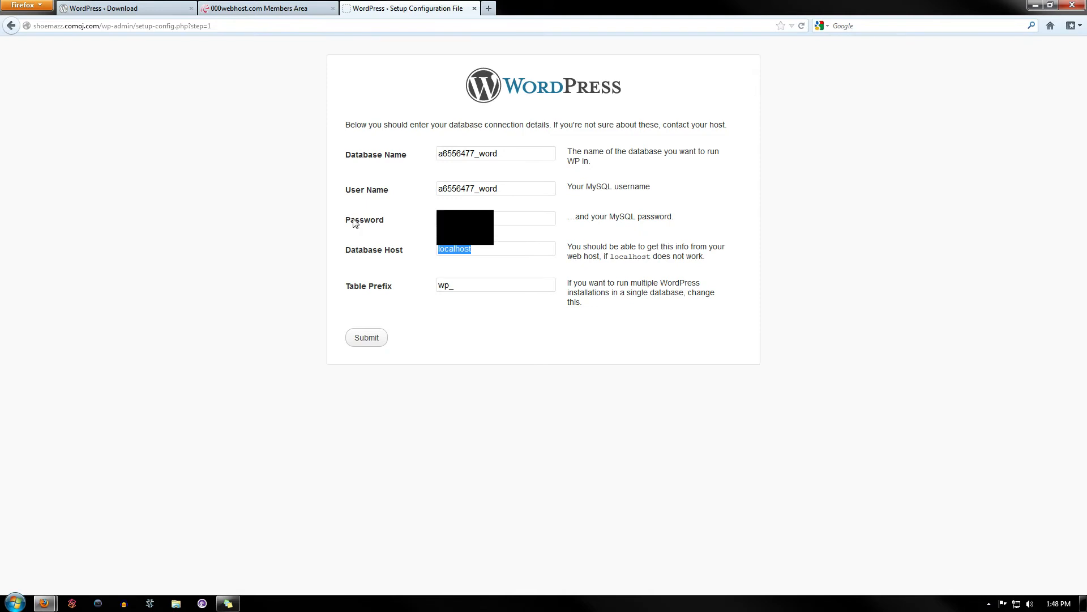
pyautogui.moveTo(480, 253)
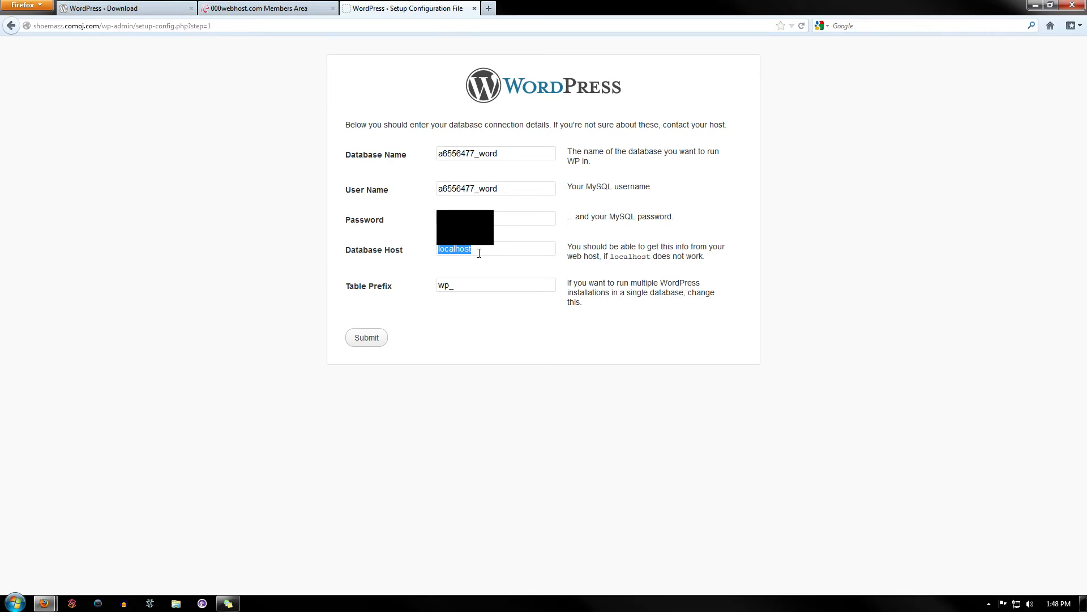
# Step: Fill Database Host with mysql5.000webhost.com and submit the connection details
pyautogui.click(267, 9)
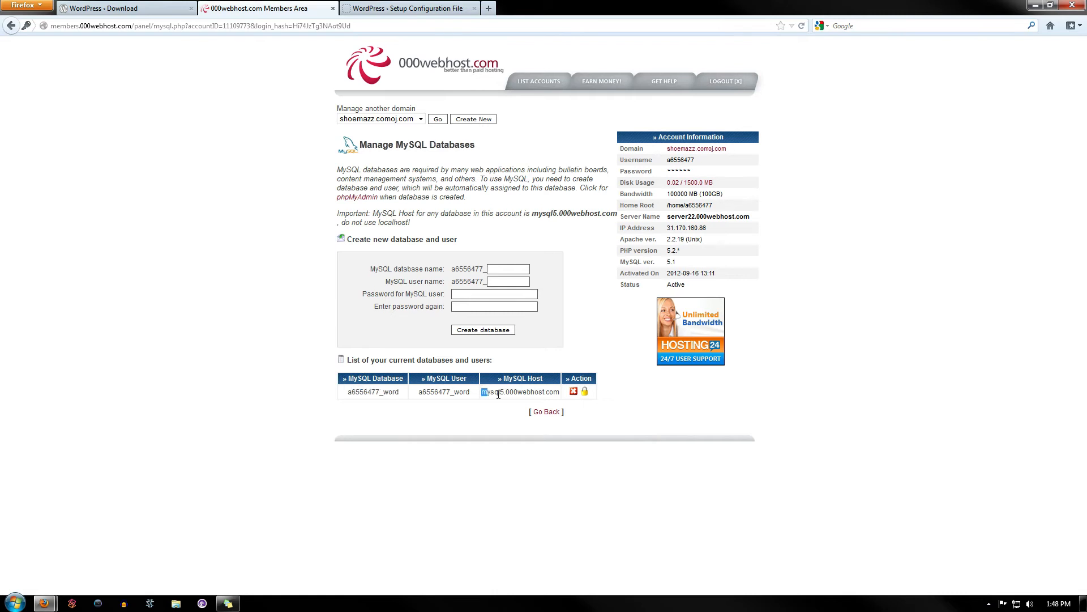
pyautogui.doubleClick(520, 392)
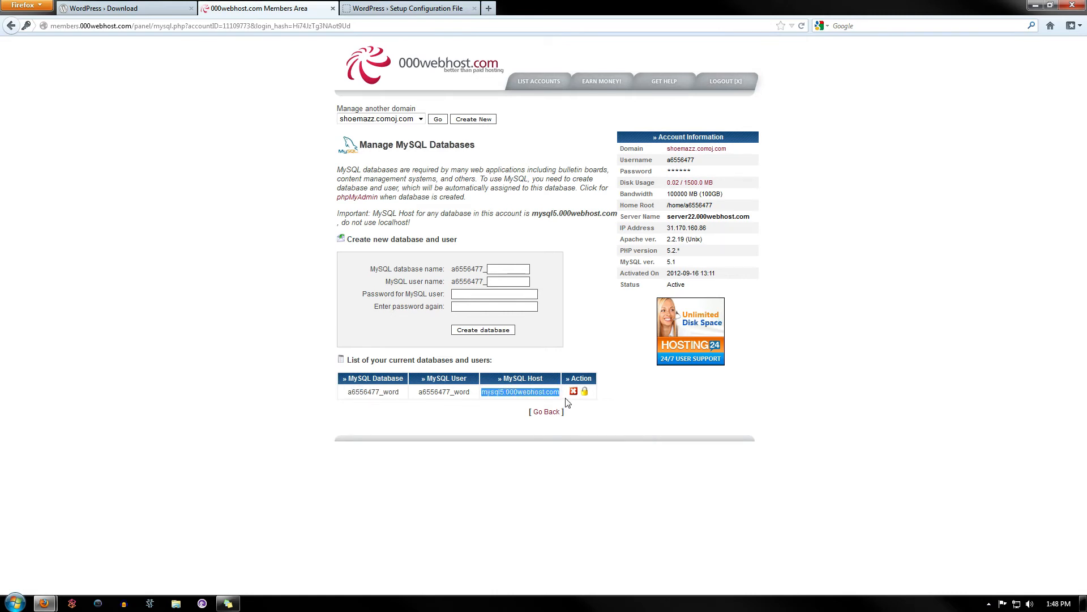
pyautogui.click(415, 7)
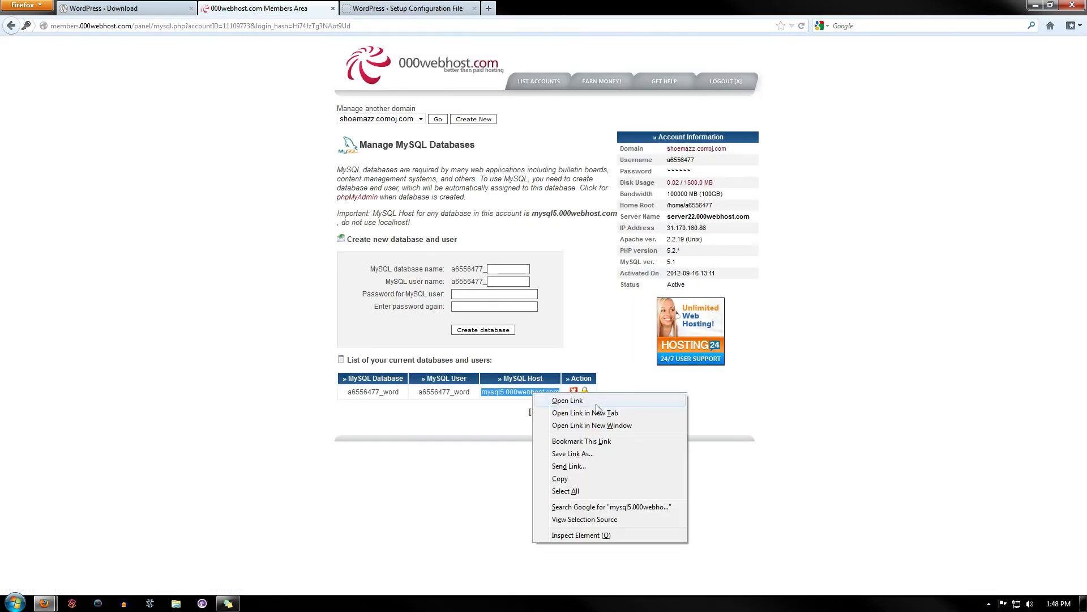
pyautogui.click(416, 9)
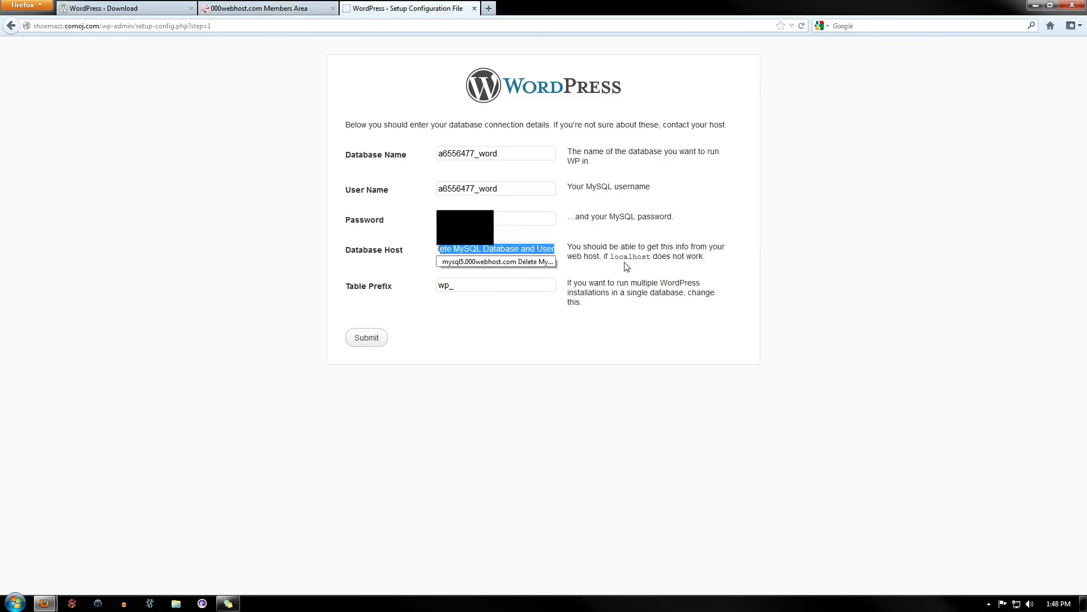
pyautogui.write('mysql5.000webhost.co')
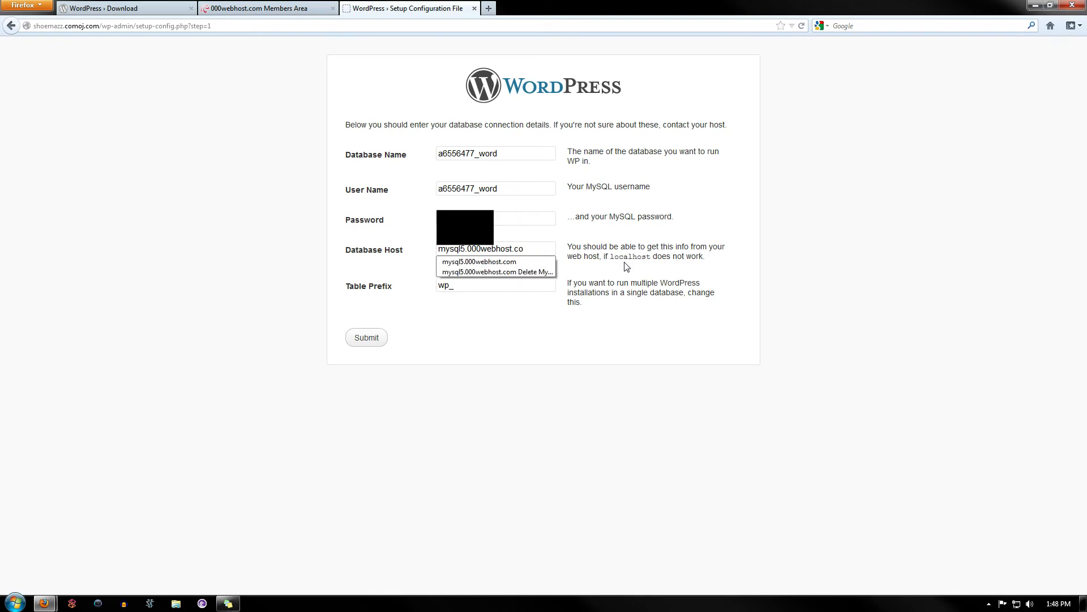
pyautogui.click(479, 261)
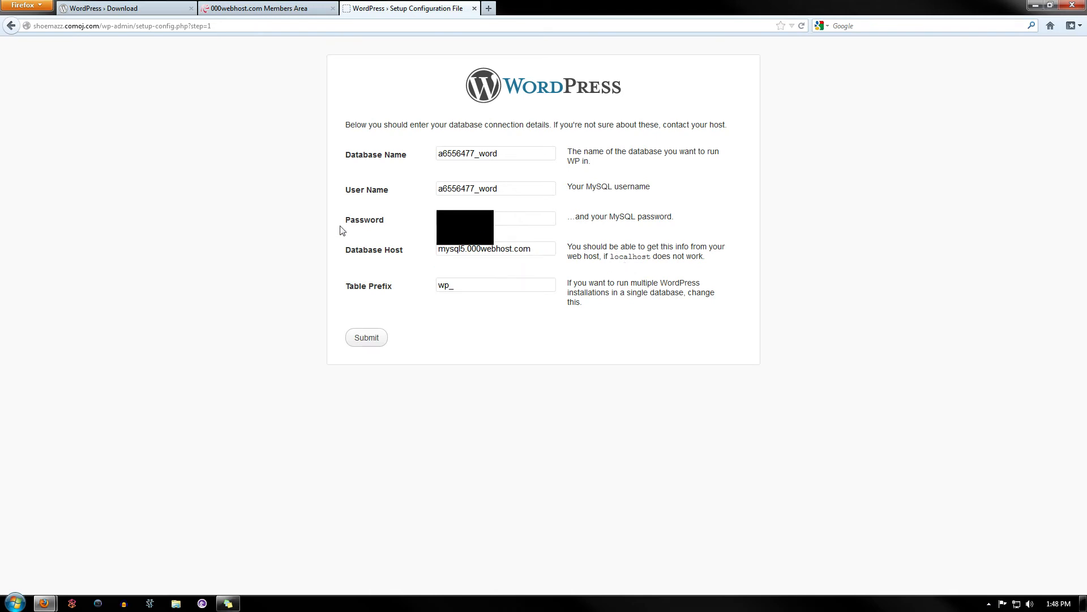
pyautogui.click(469, 285)
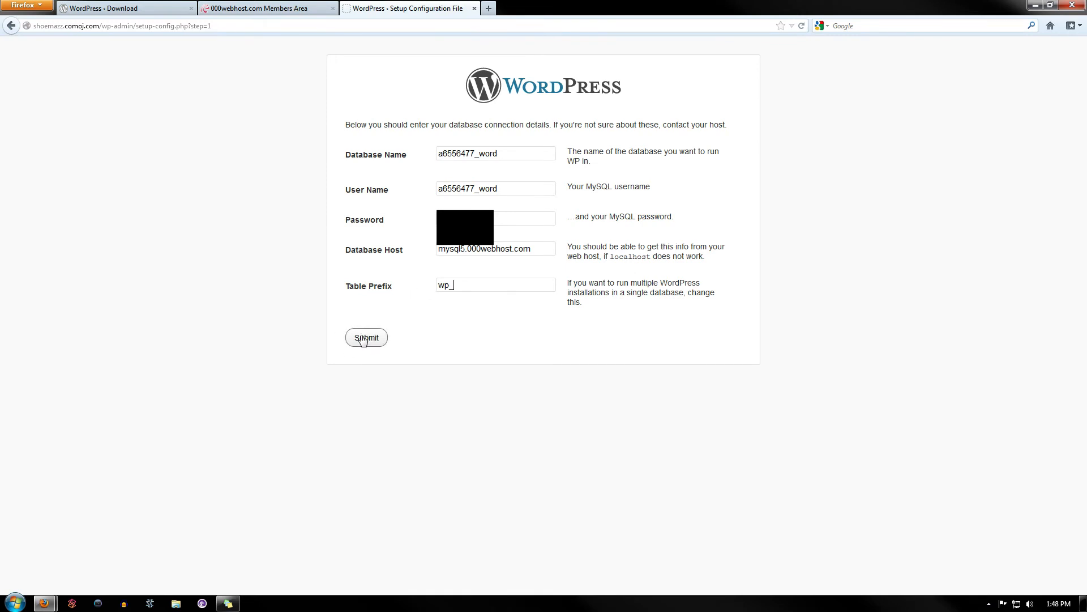
pyautogui.click(367, 338)
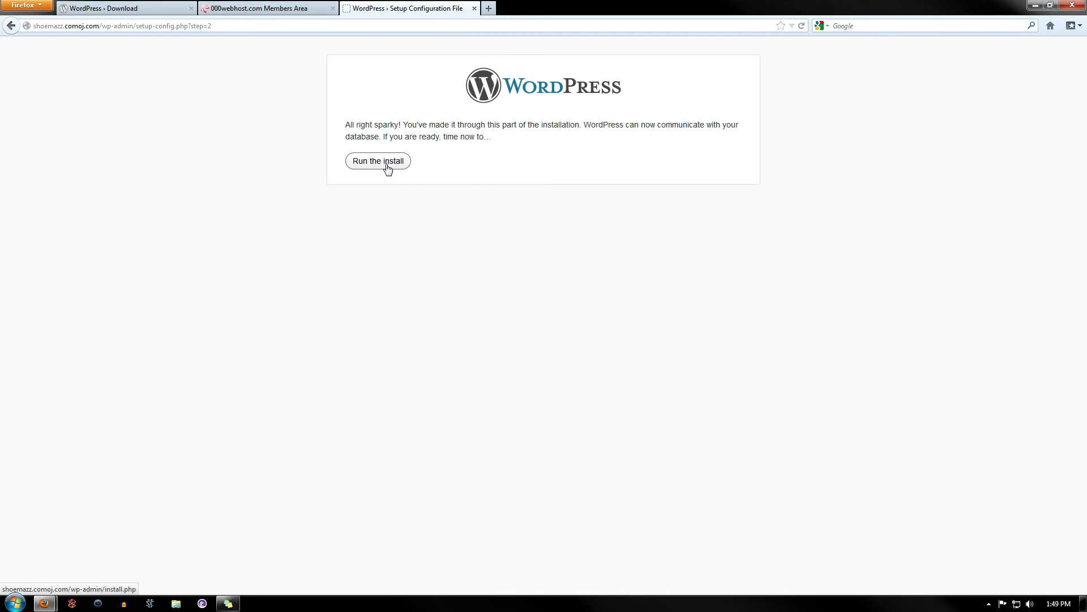
pyautogui.click(378, 161)
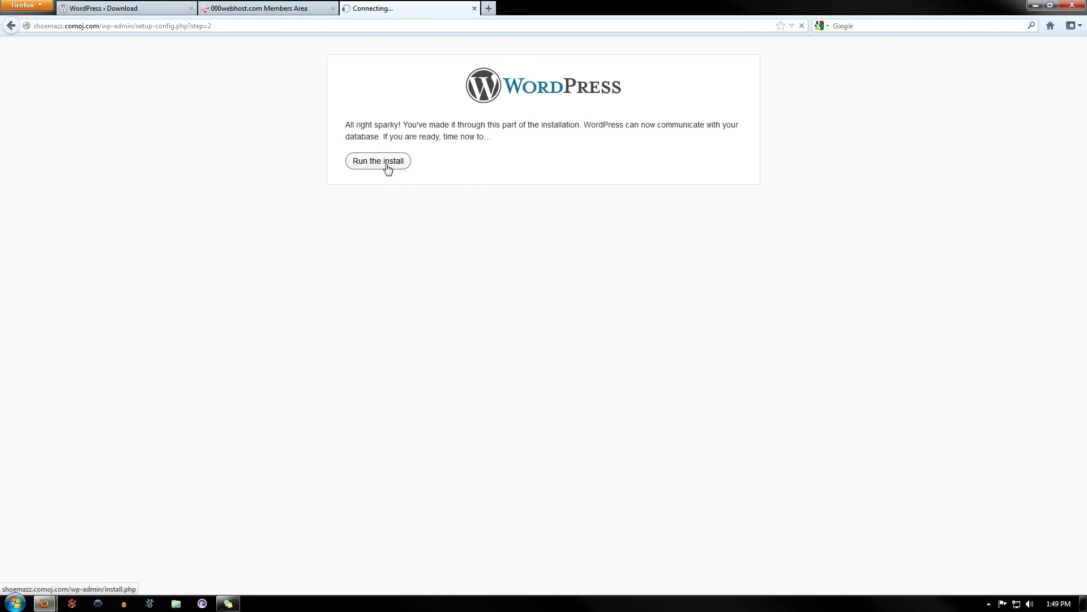
pyautogui.click(379, 161)
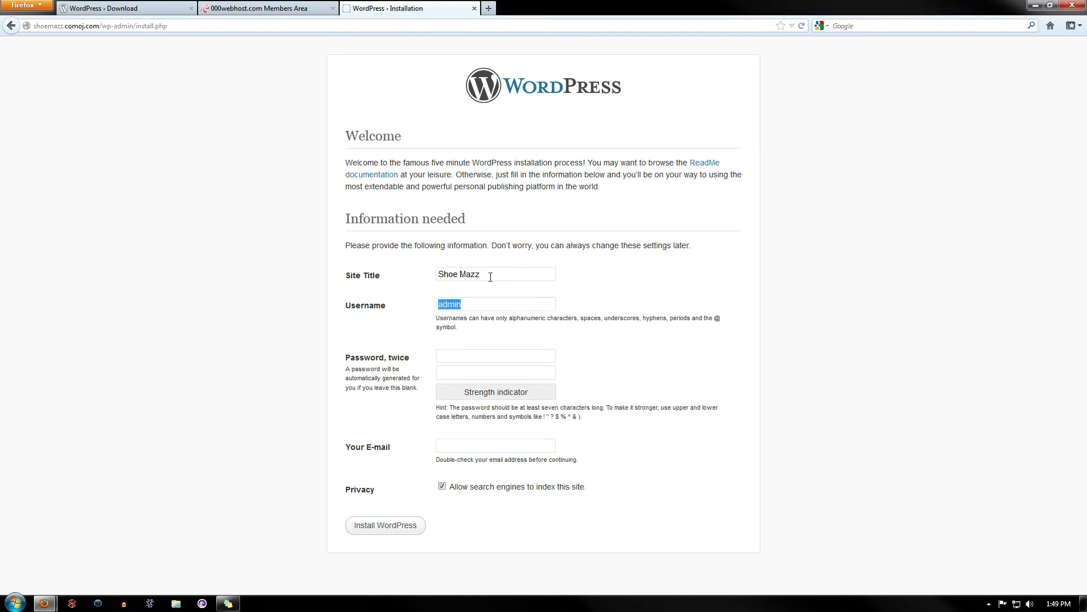
pyautogui.write('jc_crump')
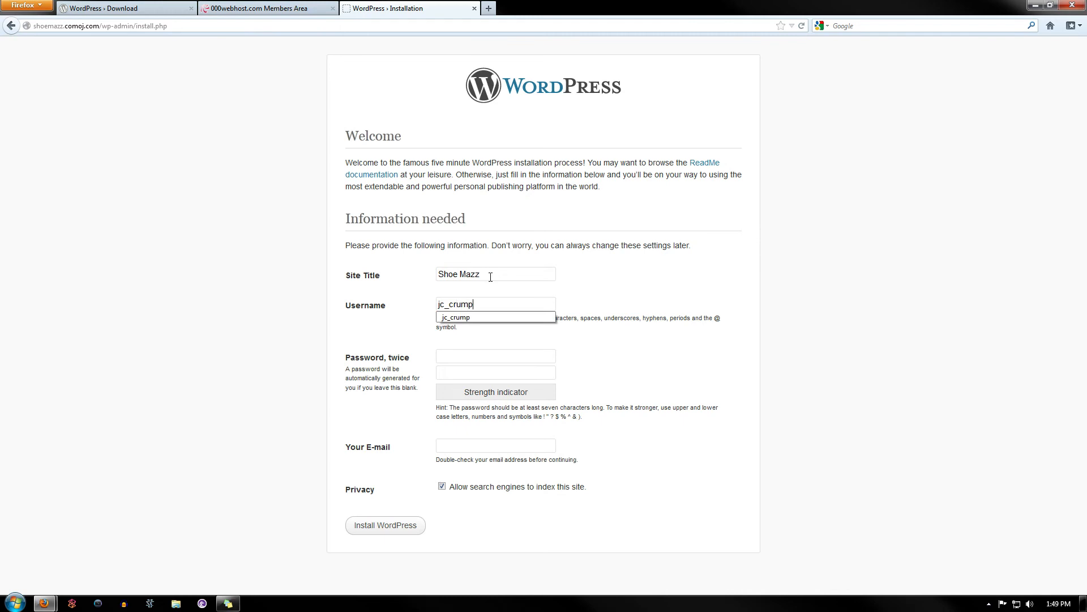
pyautogui.click(495, 356)
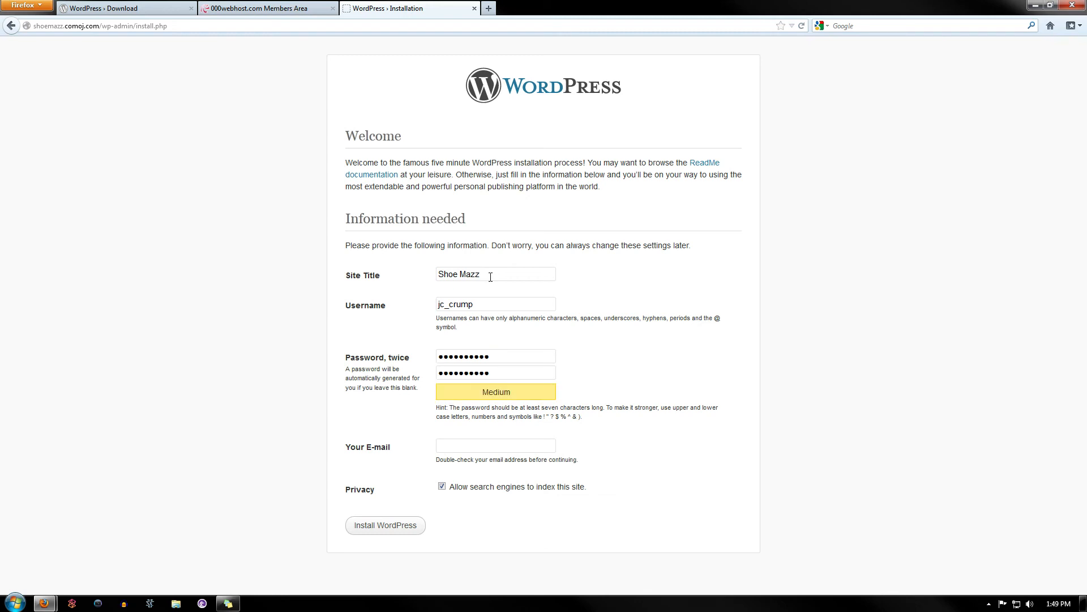
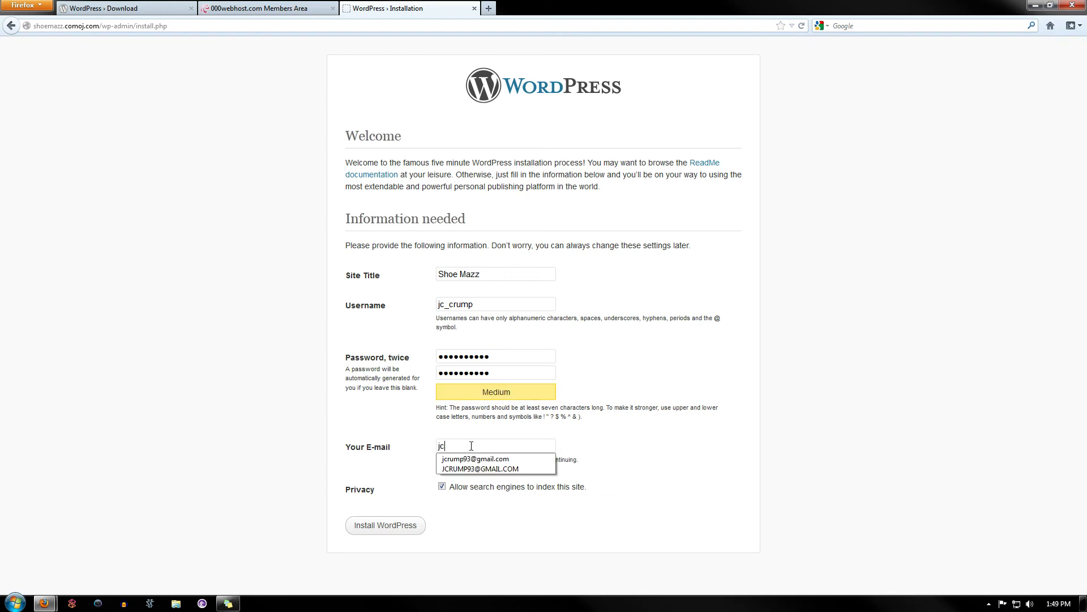
# Step: Enter the password and suggested e-mail, then install WordPress for Shoe Mazz
pyautogui.click(476, 458)
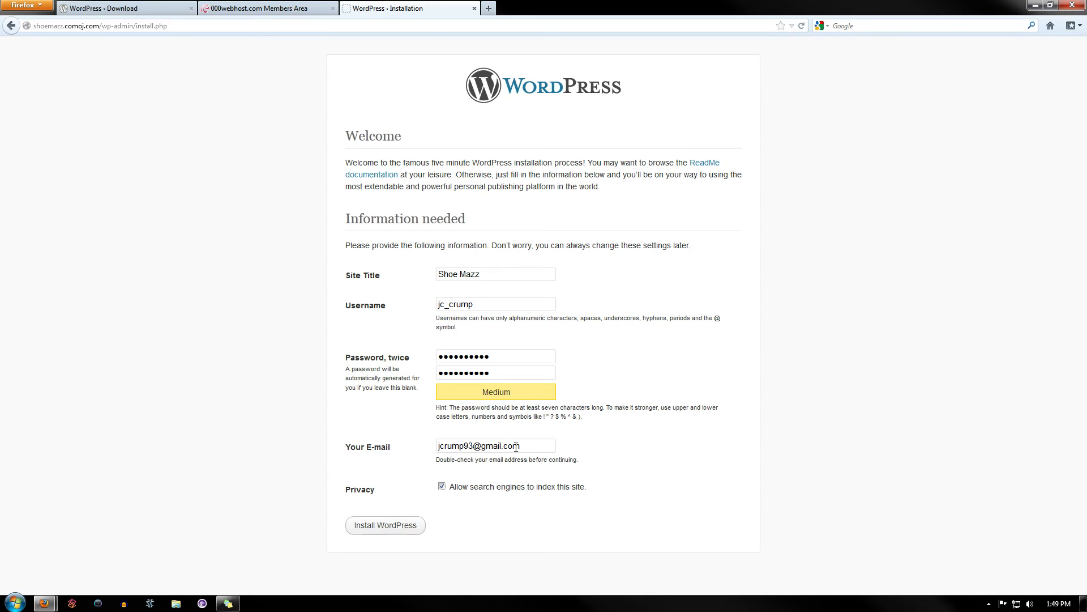
pyautogui.click(385, 525)
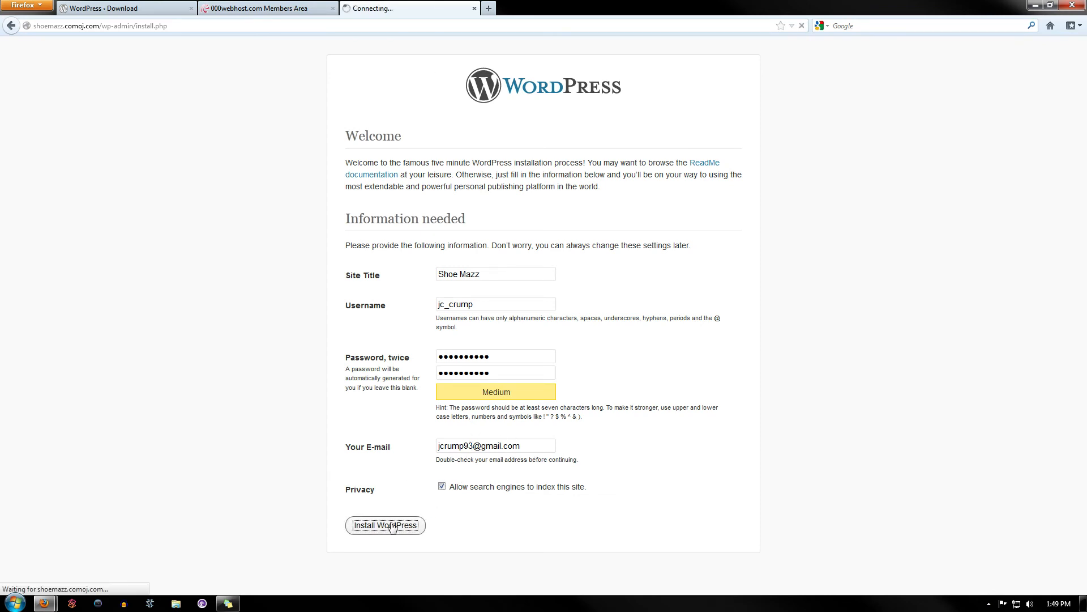
pyautogui.click(385, 525)
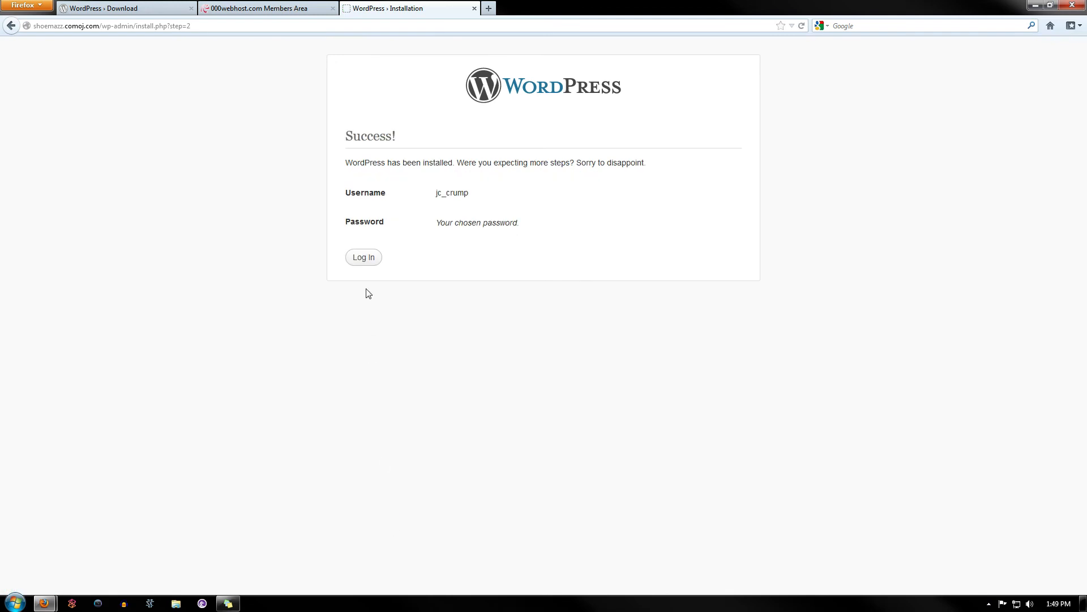
# Step: Log in as jc_crump with the password, Remember Me ticked, reaching the dashboard
pyautogui.click(364, 257)
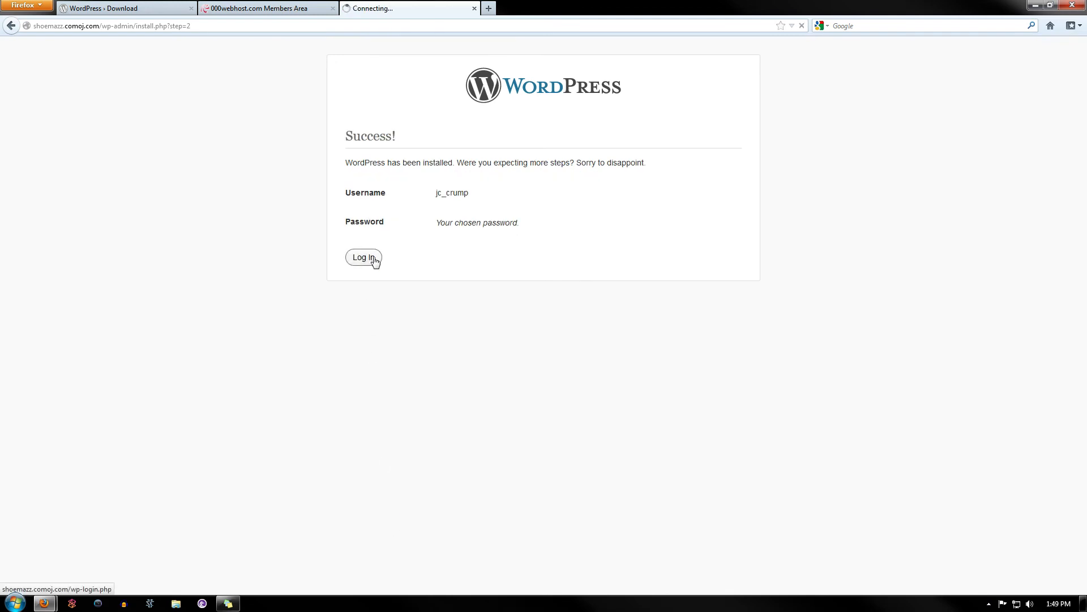
pyautogui.click(363, 257)
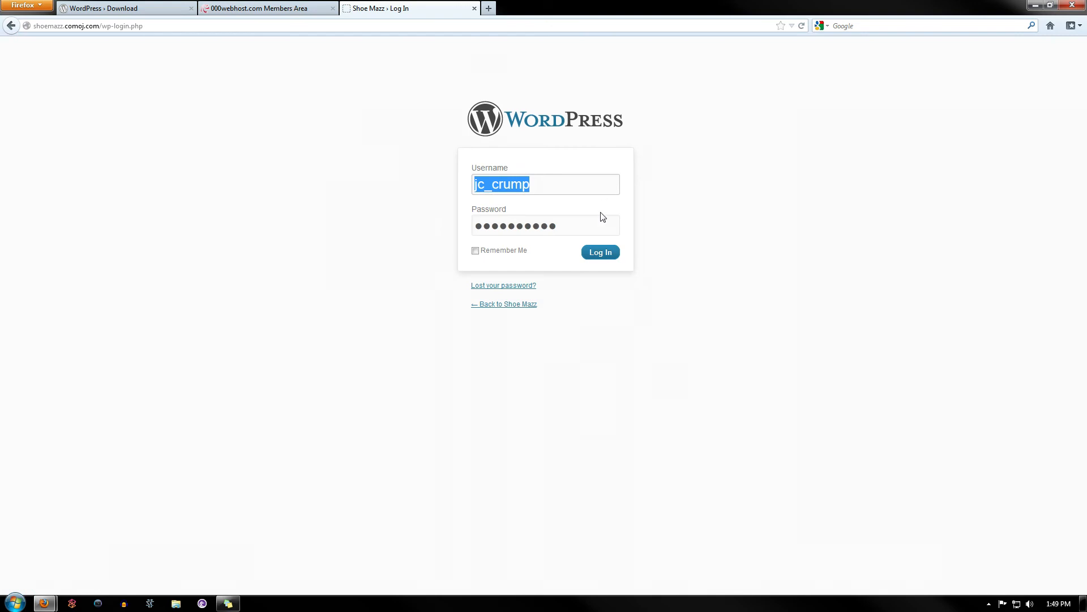
pyautogui.click(545, 224)
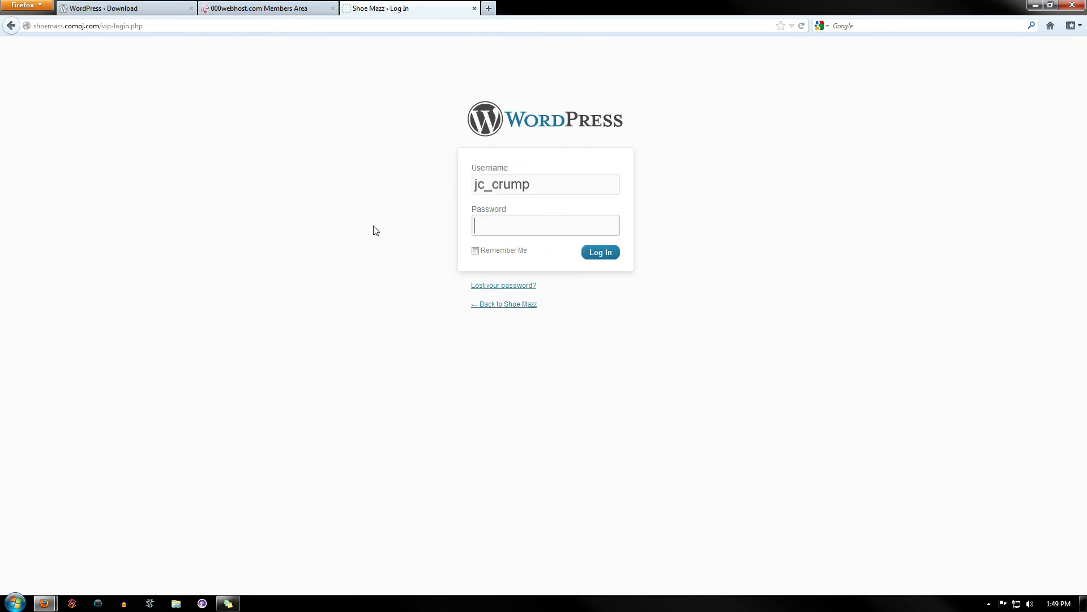
pyautogui.write('password')
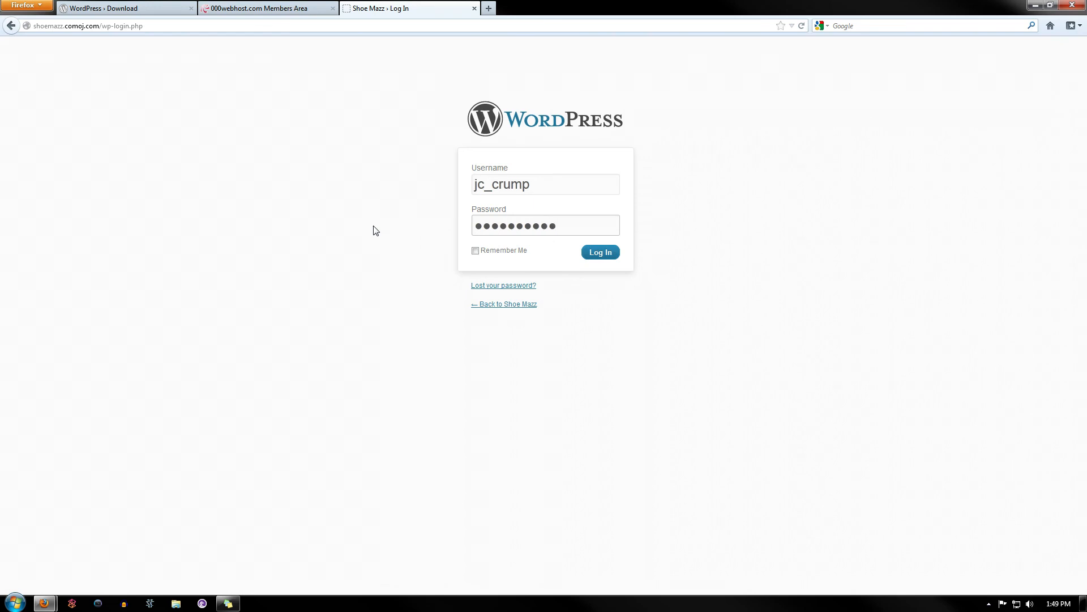
pyautogui.click(475, 251)
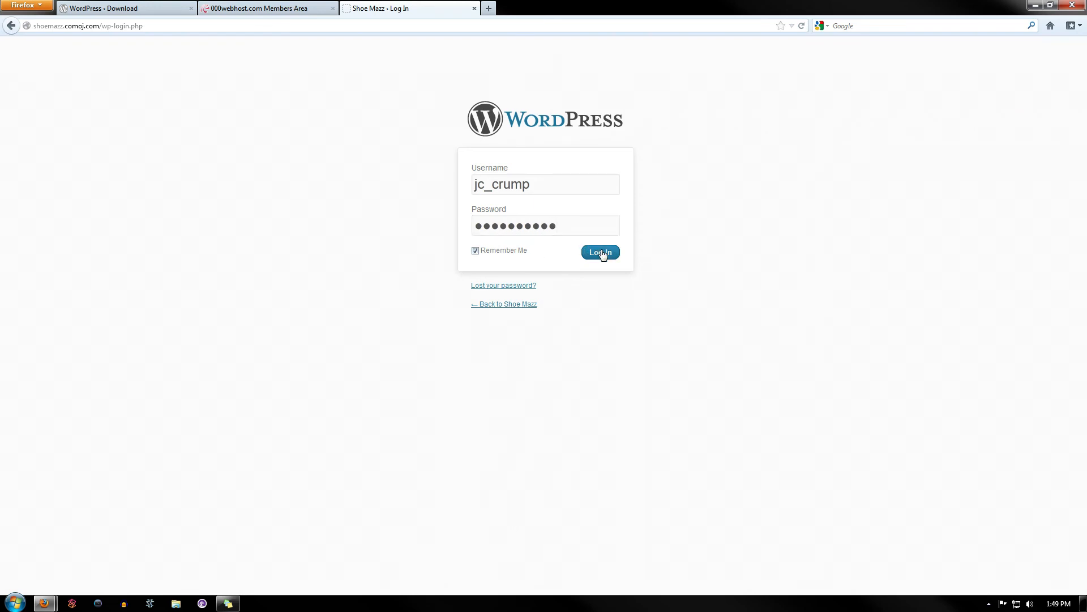
pyautogui.click(600, 251)
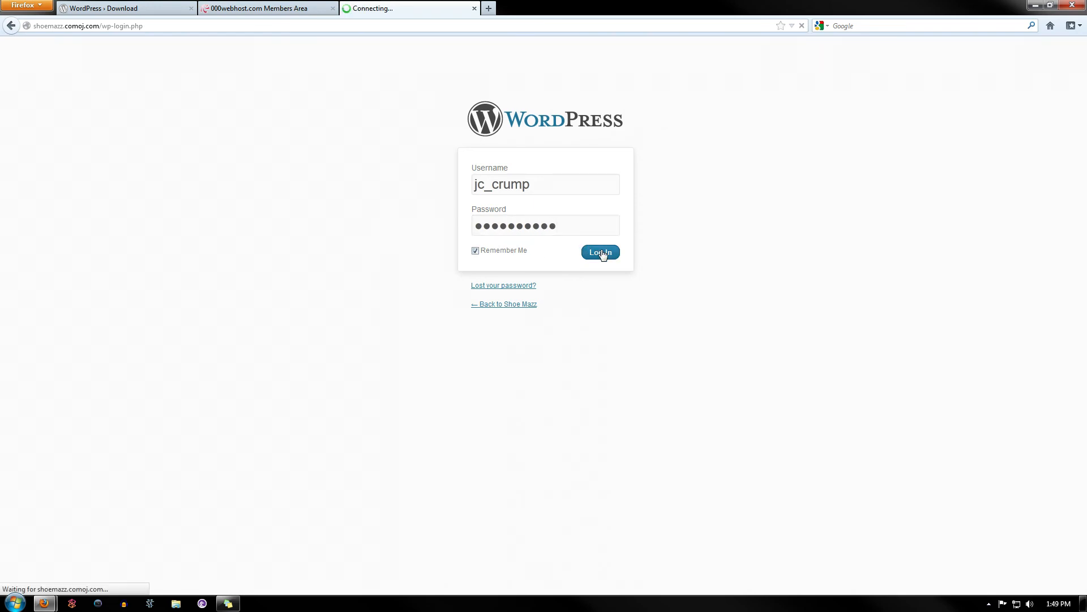
pyautogui.click(600, 251)
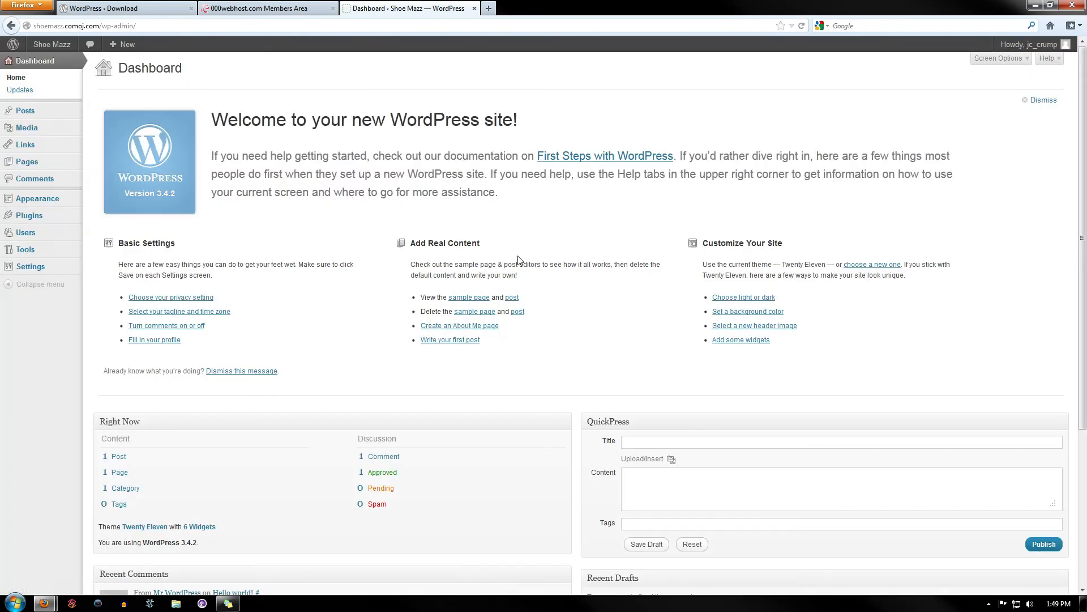
pyautogui.moveTo(299, 143)
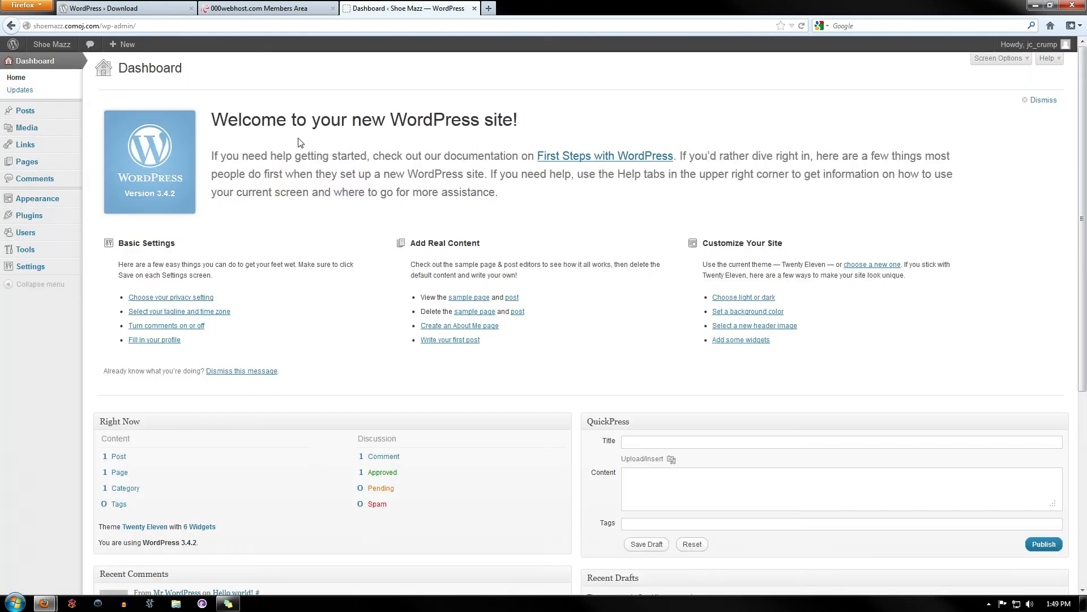
# Step: Visit the live Shoe Mazz site from the admin bar and scroll over the Hello world! post
pyautogui.rightClick(43, 60)
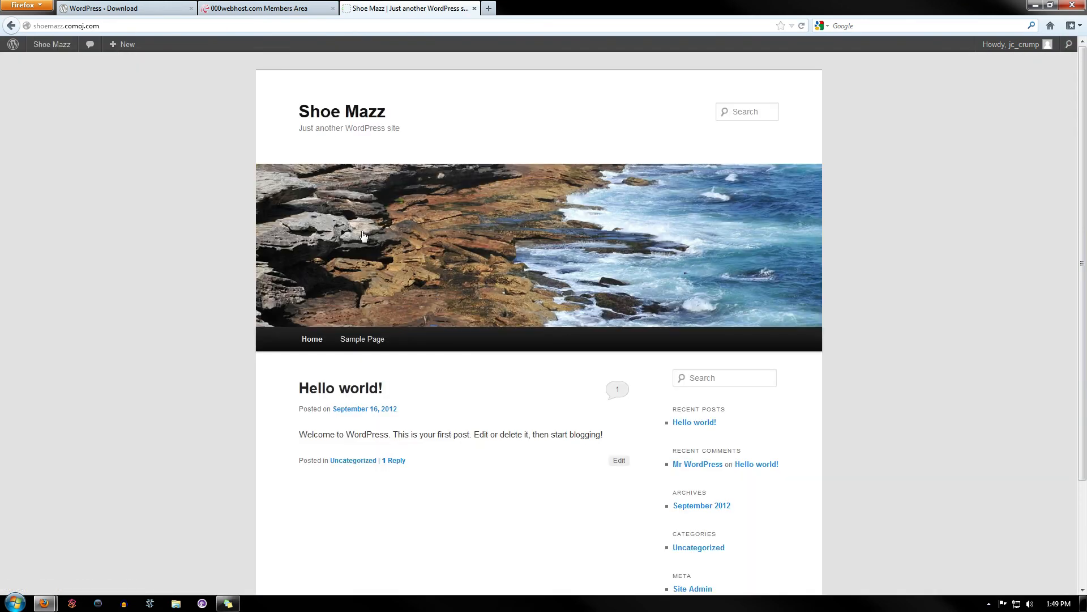
pyautogui.scroll(-3)
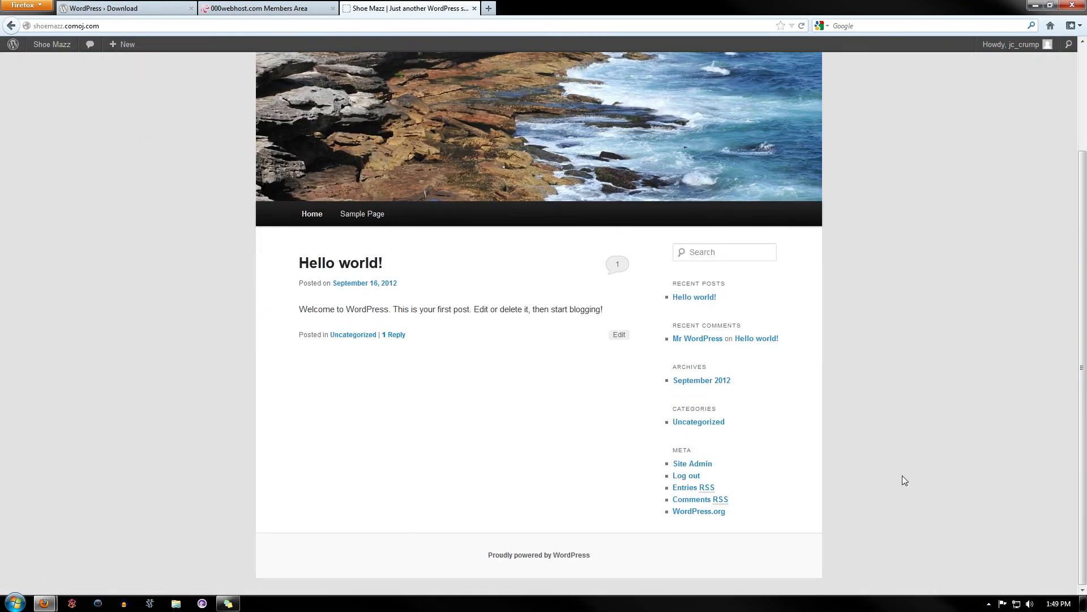
pyautogui.scroll(3)
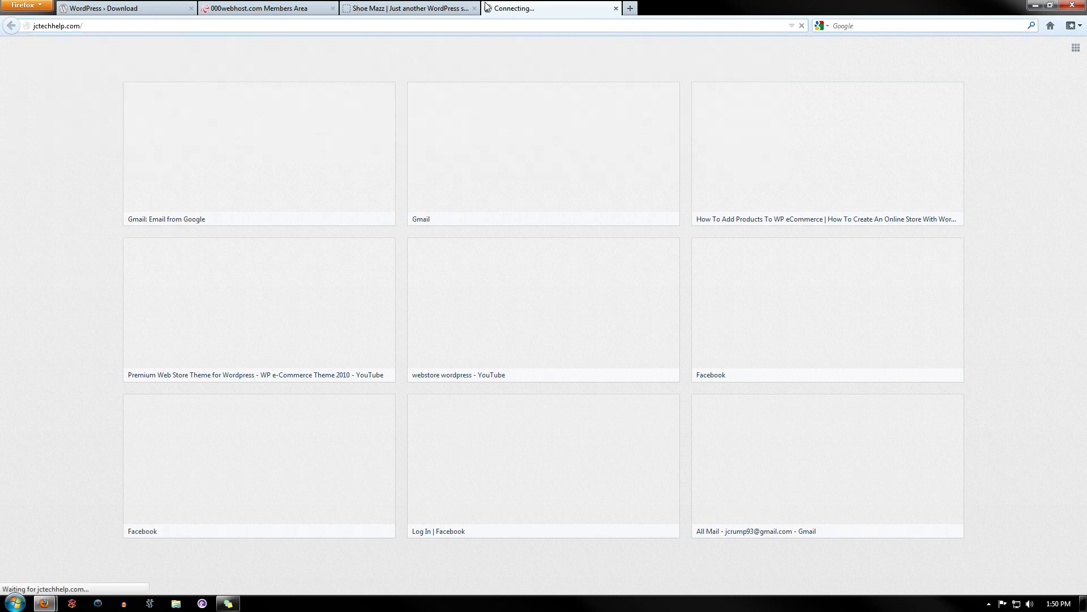
pyautogui.moveTo(940, 154)
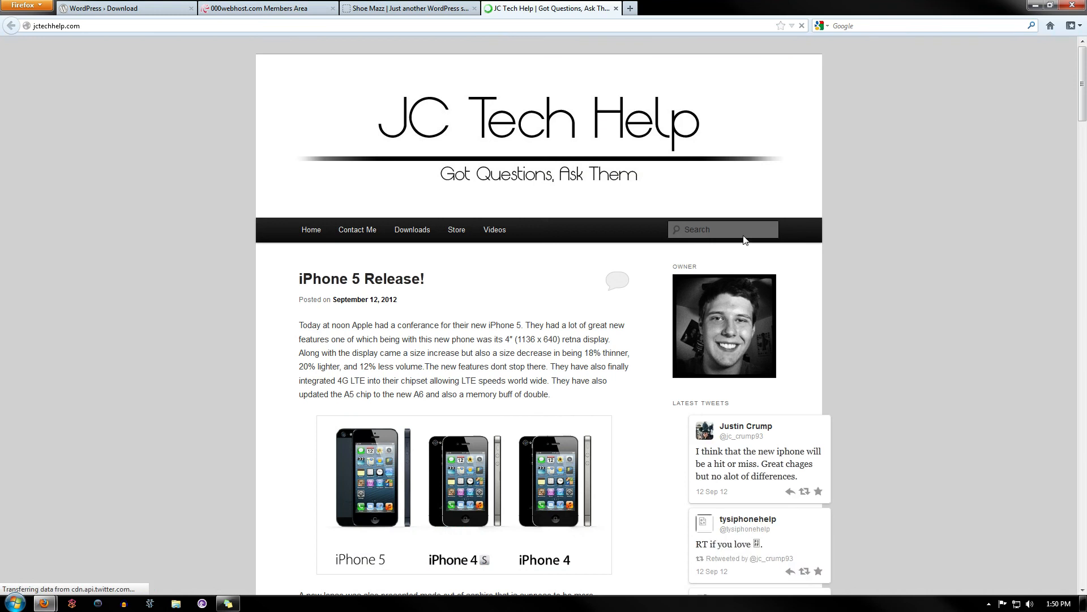
# Step: View the JC Tech Help Contact Me page, then return to its home page
pyautogui.click(357, 229)
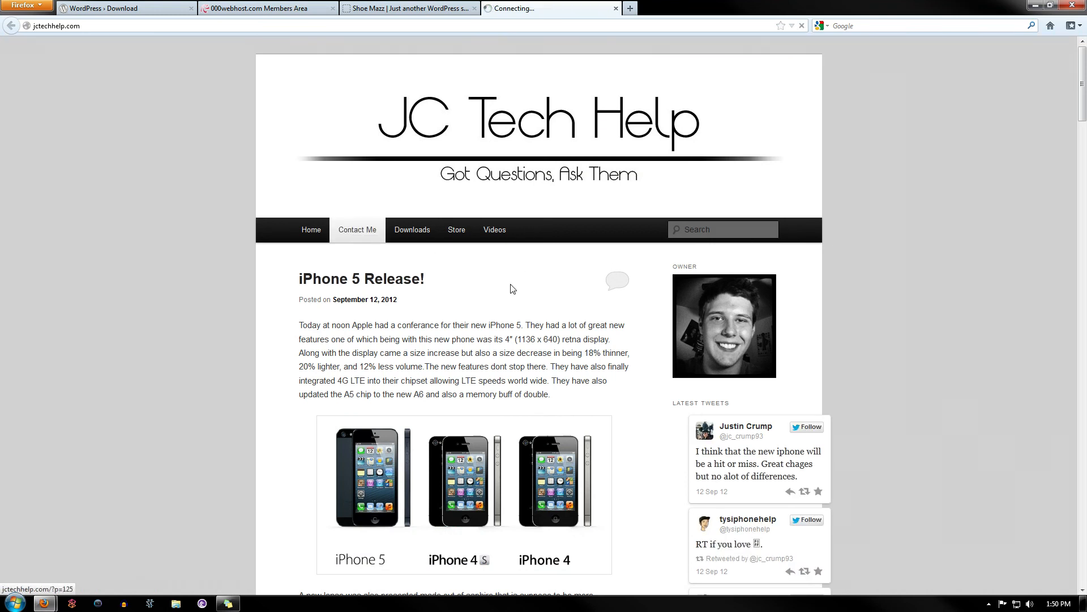
pyautogui.click(358, 229)
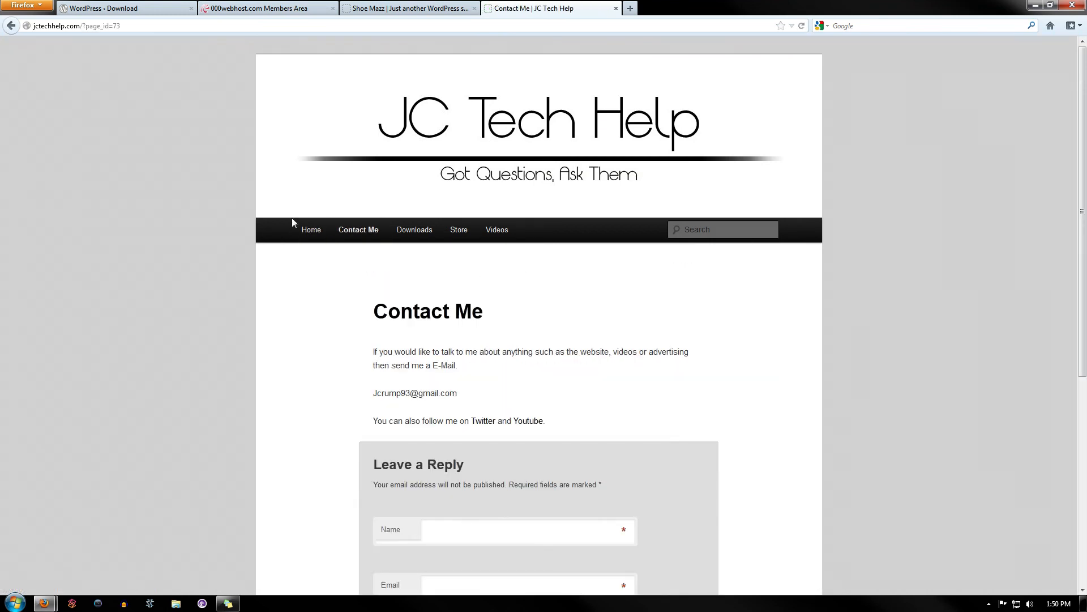
pyautogui.click(311, 228)
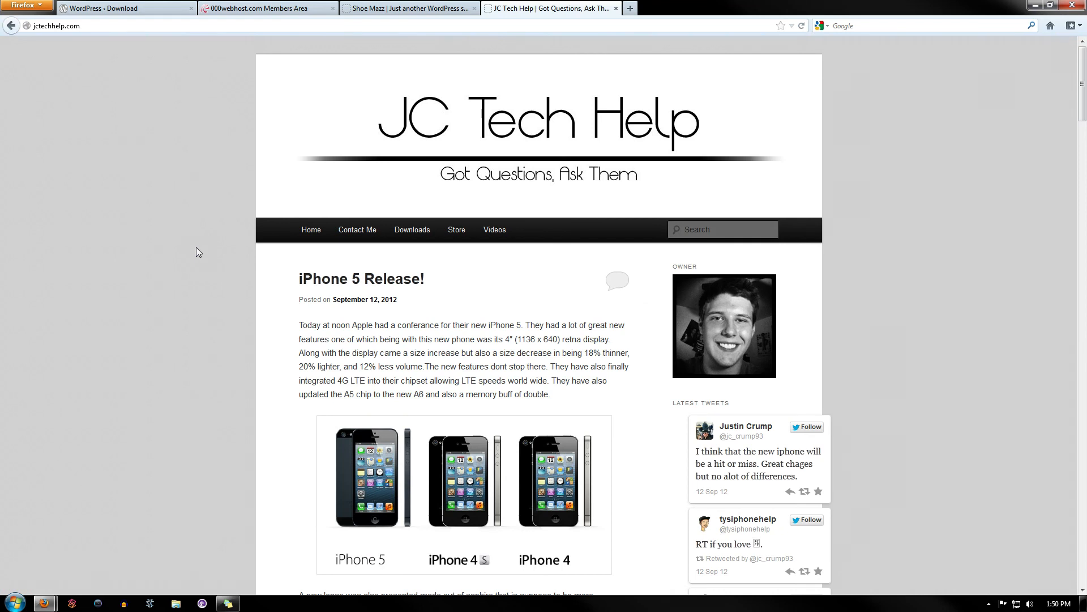